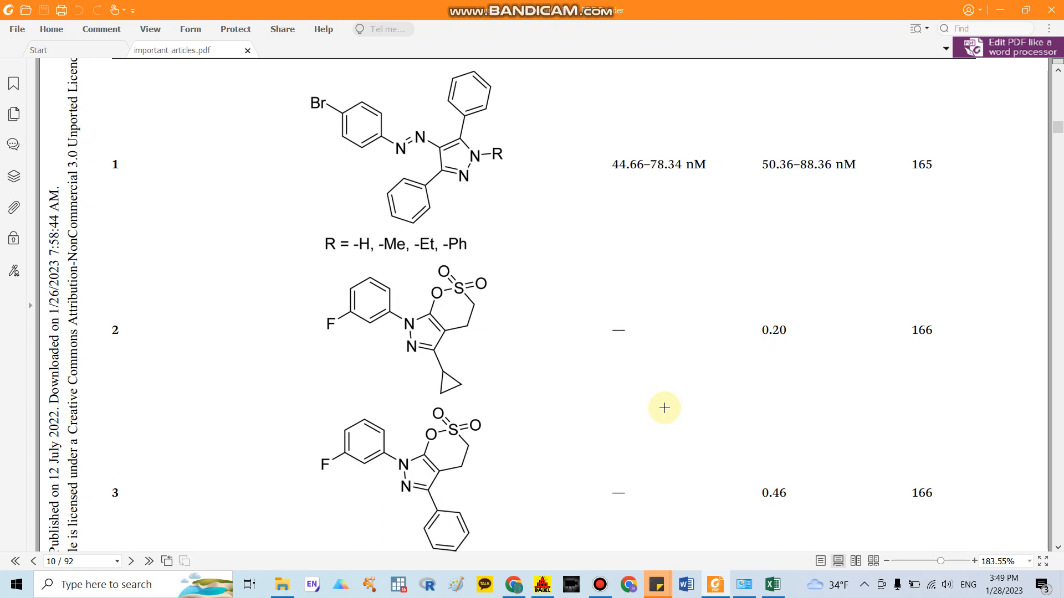
pyautogui.moveTo(654, 406)
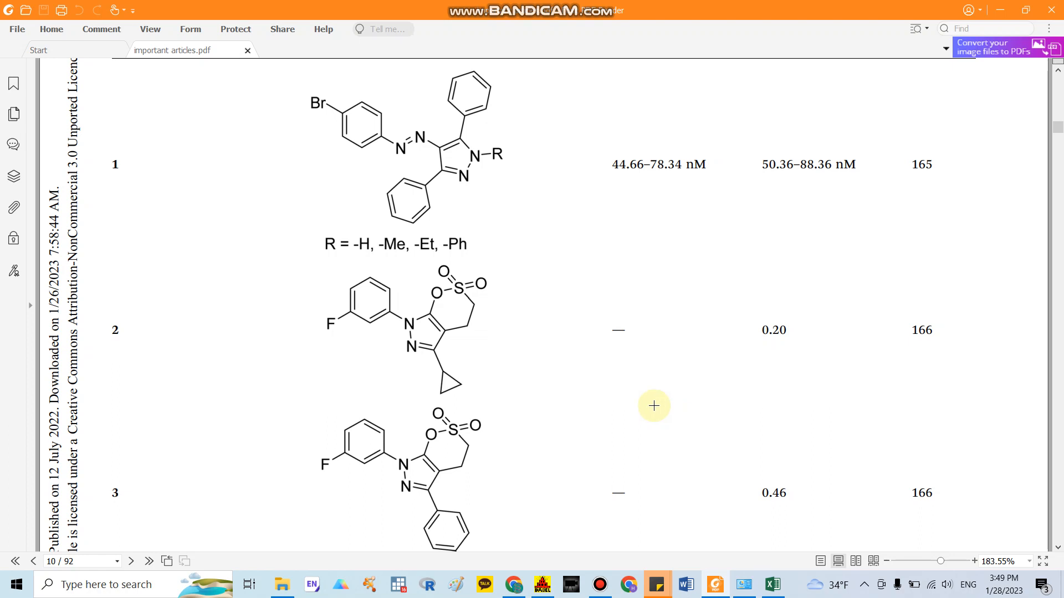
# Snapshot compound 2's structure drawing from the article table, redoing the capture rectangle once
pyautogui.moveTo(654, 405); pyautogui.dragTo(494, 304)
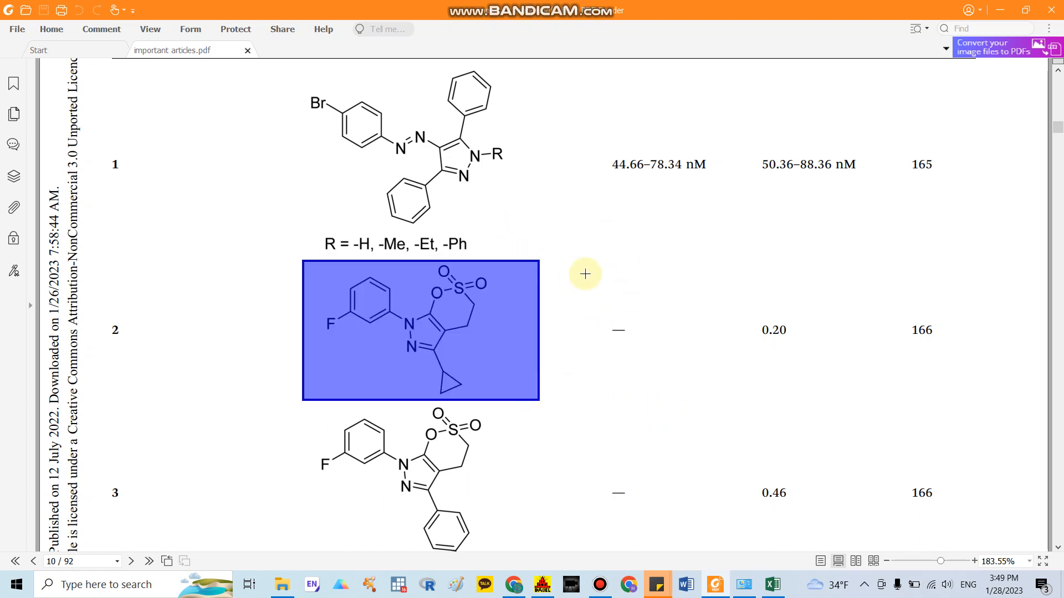
pyautogui.moveTo(386, 282)
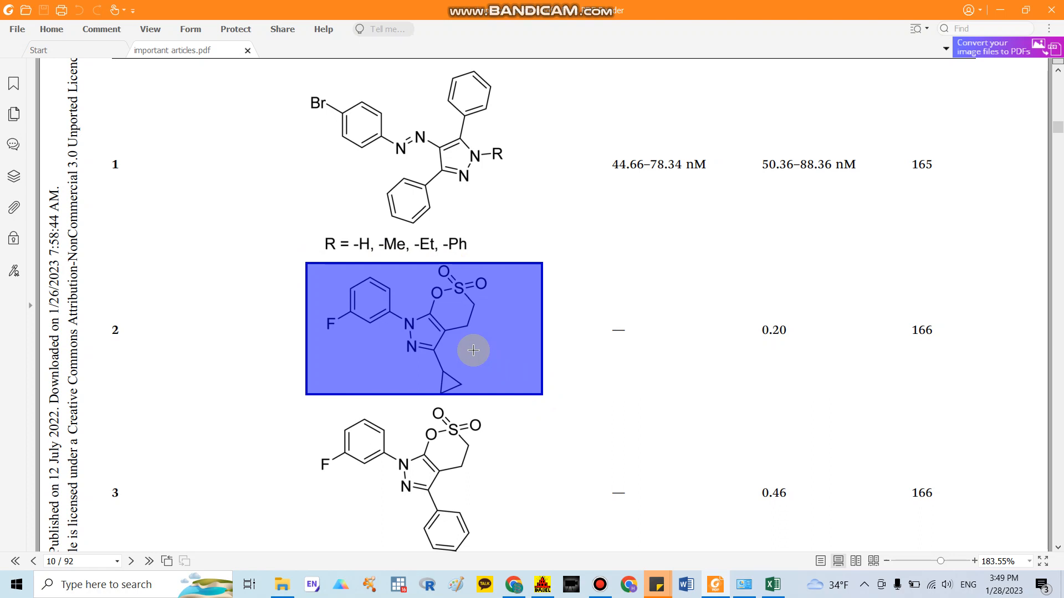
pyautogui.moveTo(650, 279)
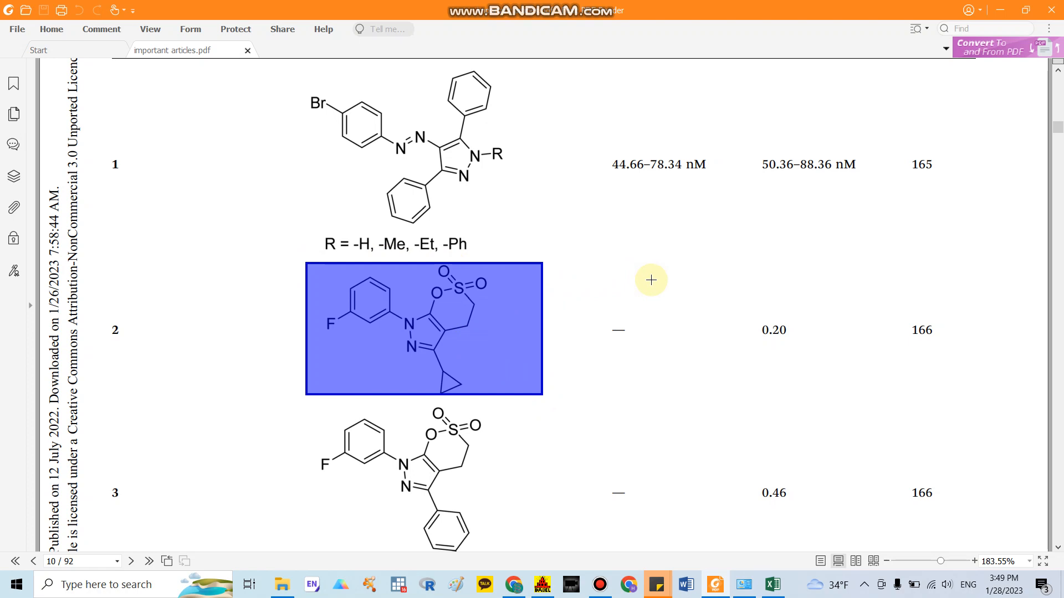
pyautogui.click(444, 302)
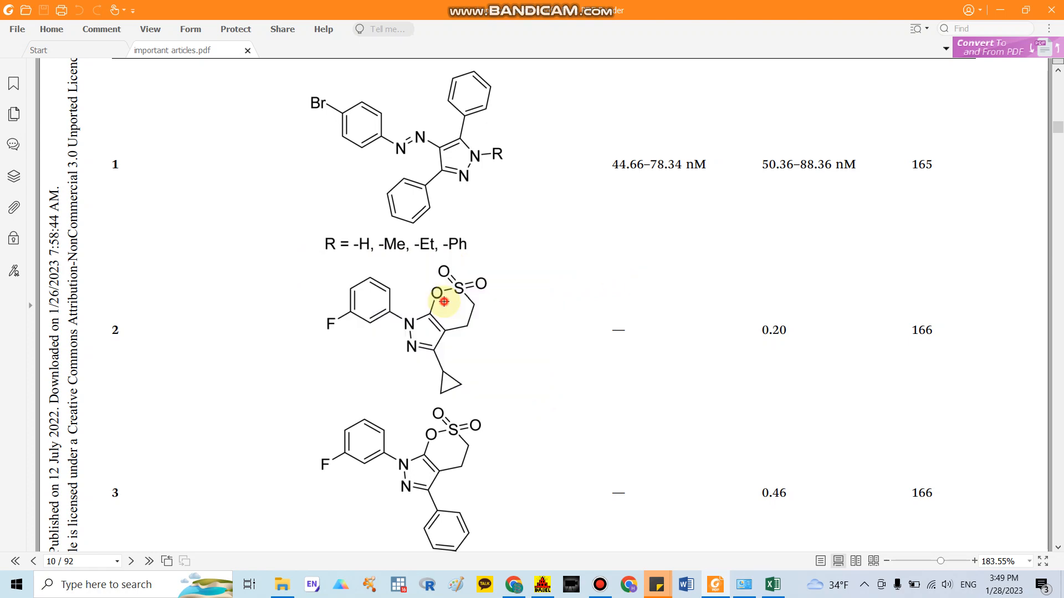
pyautogui.moveTo(297, 267)
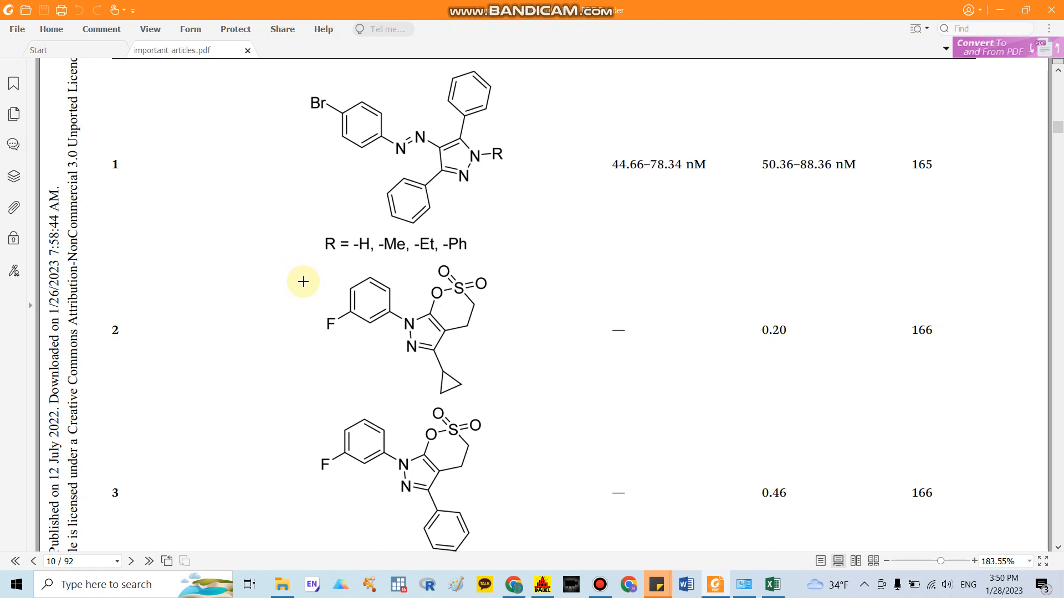
pyautogui.moveTo(292, 274)
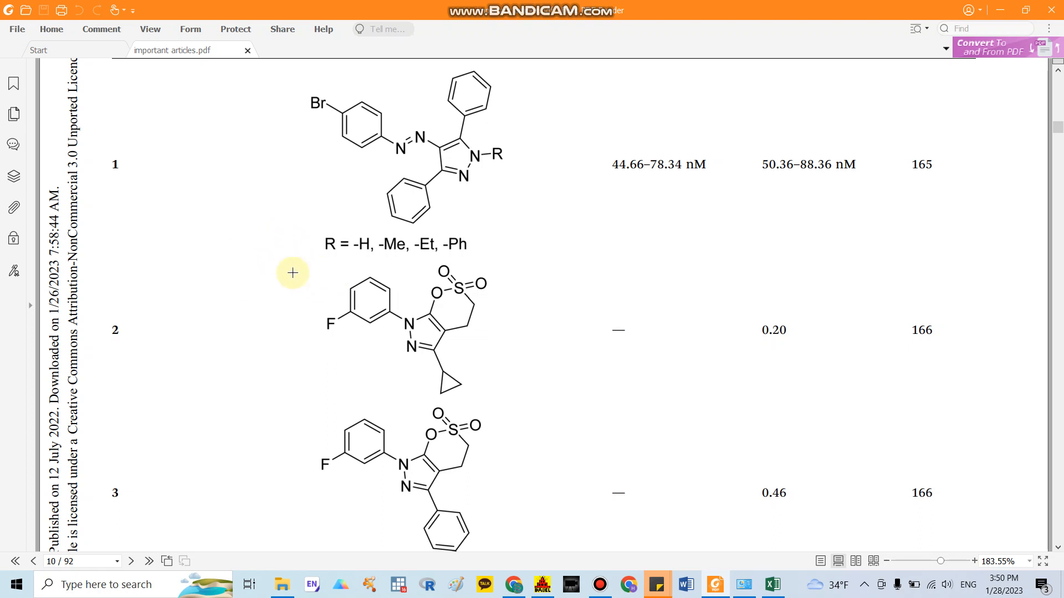
pyautogui.moveTo(310, 259)
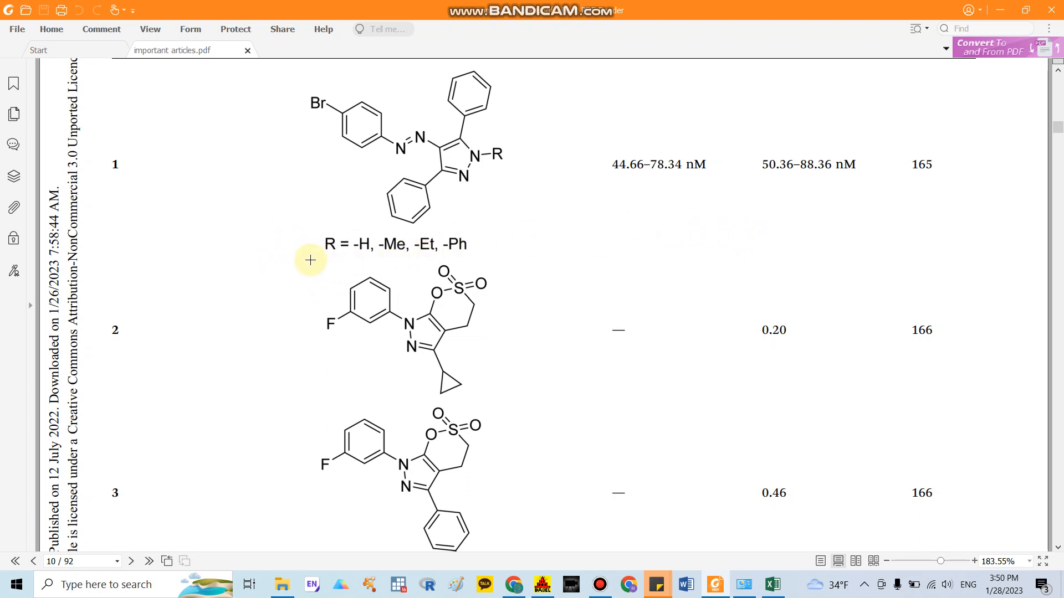
pyautogui.moveTo(311, 259); pyautogui.dragTo(506, 403)
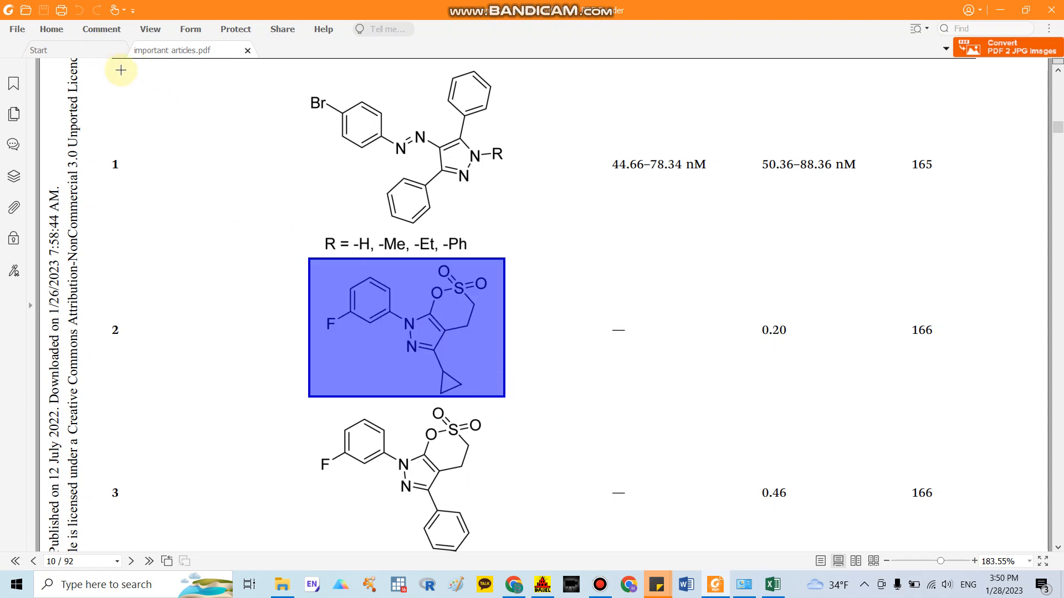
# Paste the captured structure into Paint and crop the canvas down to the drawing
pyautogui.click(51, 28)
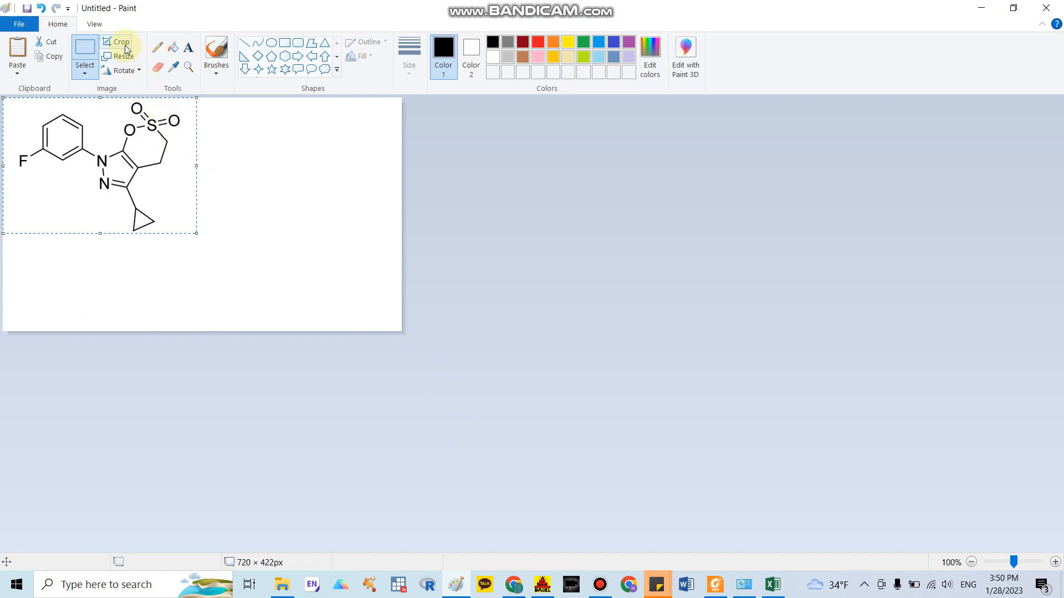
pyautogui.click(120, 41)
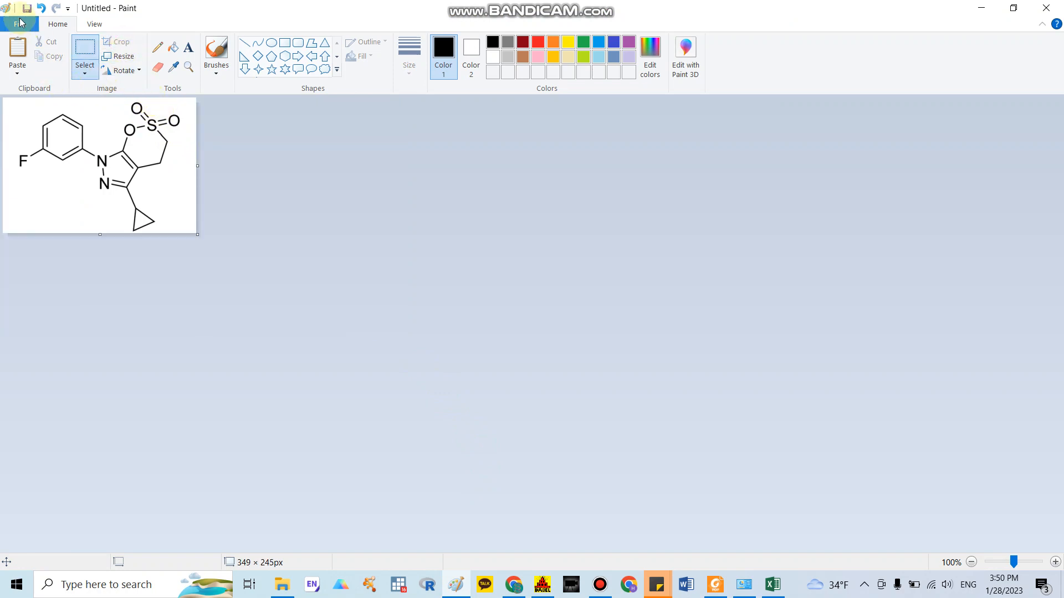
# Save the cropped structure image as a PNG named 'compoun...'
pyautogui.click(19, 23)
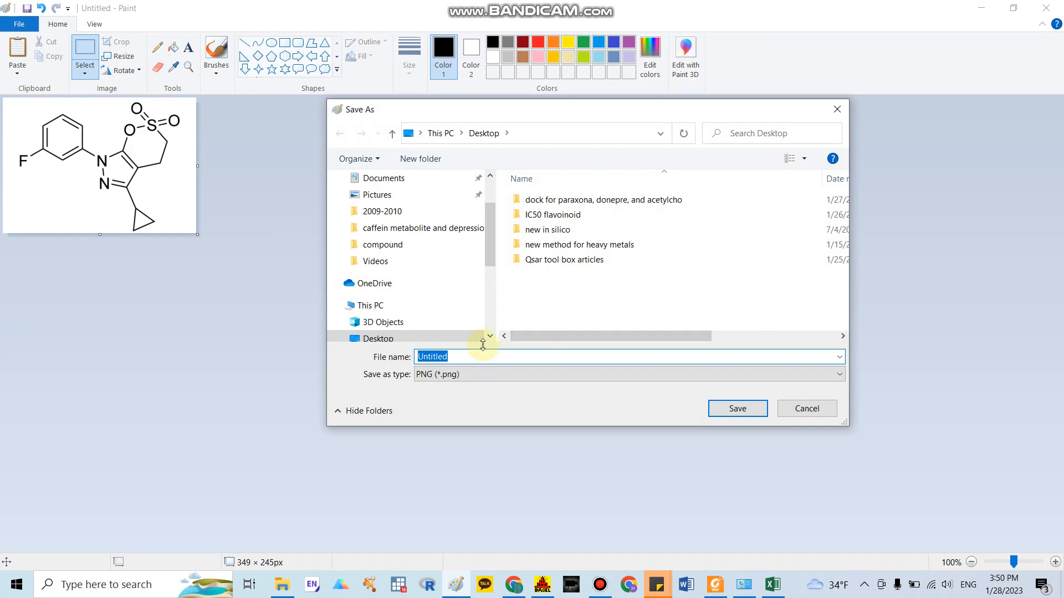
pyautogui.write('compoun')
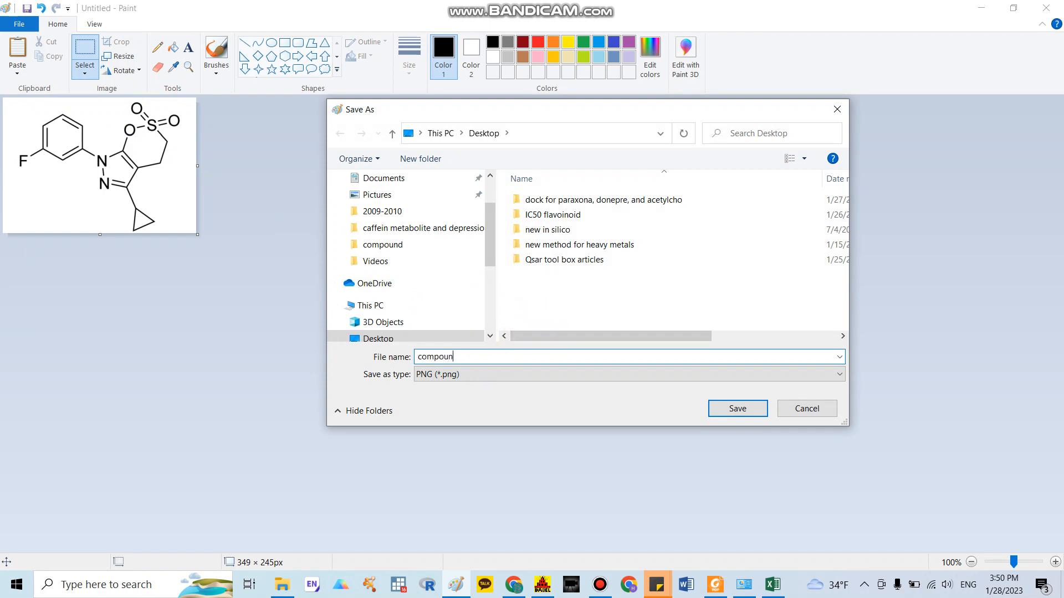
pyautogui.click(736, 409)
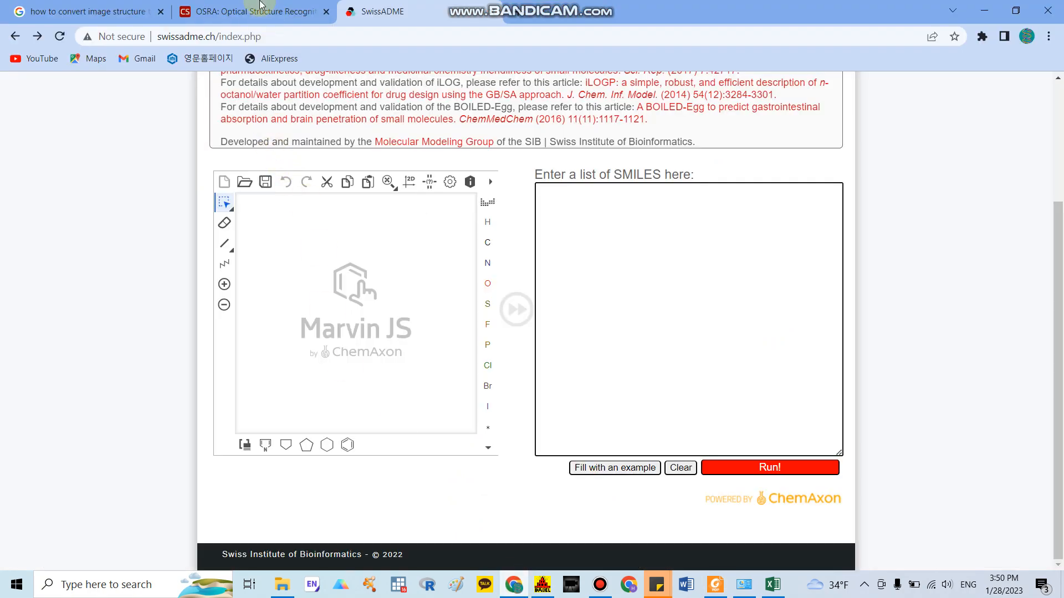
# Switch the browser to the OSRA structure recognition page with its upload form
pyautogui.click(255, 11)
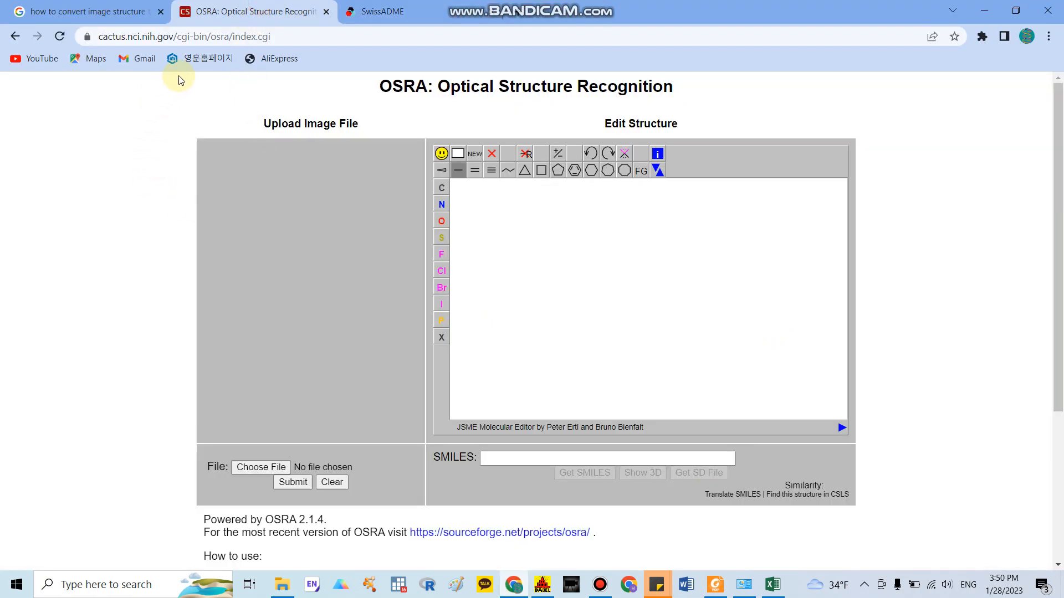
pyautogui.moveTo(325, 125)
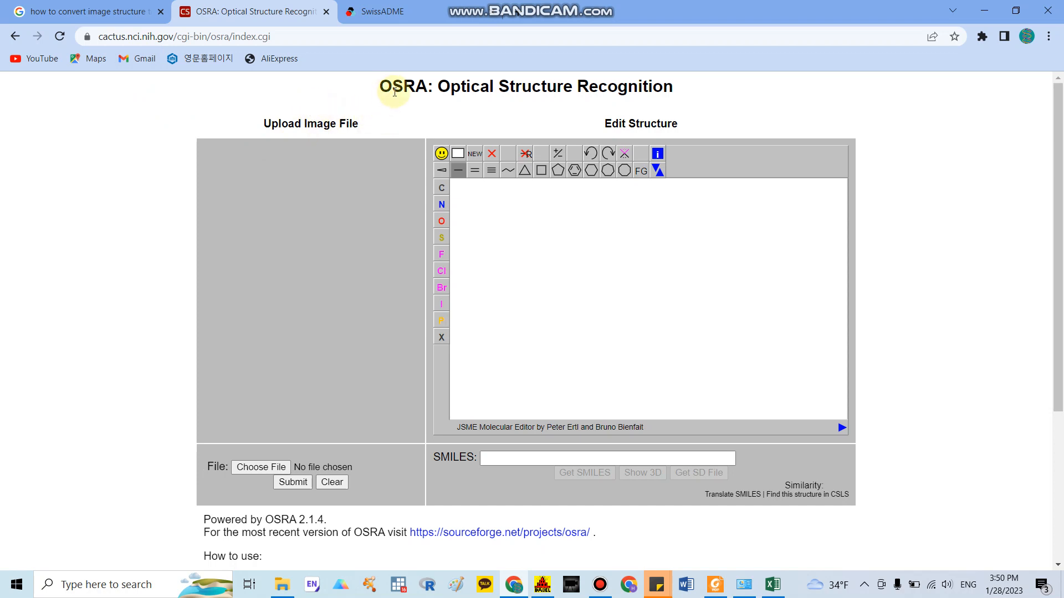
pyautogui.moveTo(392, 92)
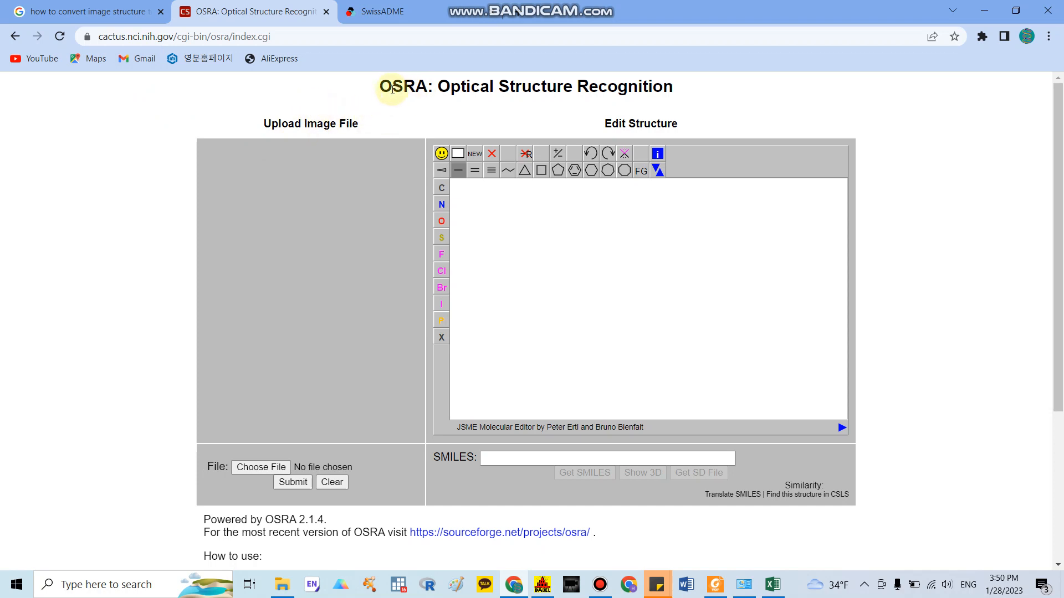
pyautogui.moveTo(658, 81)
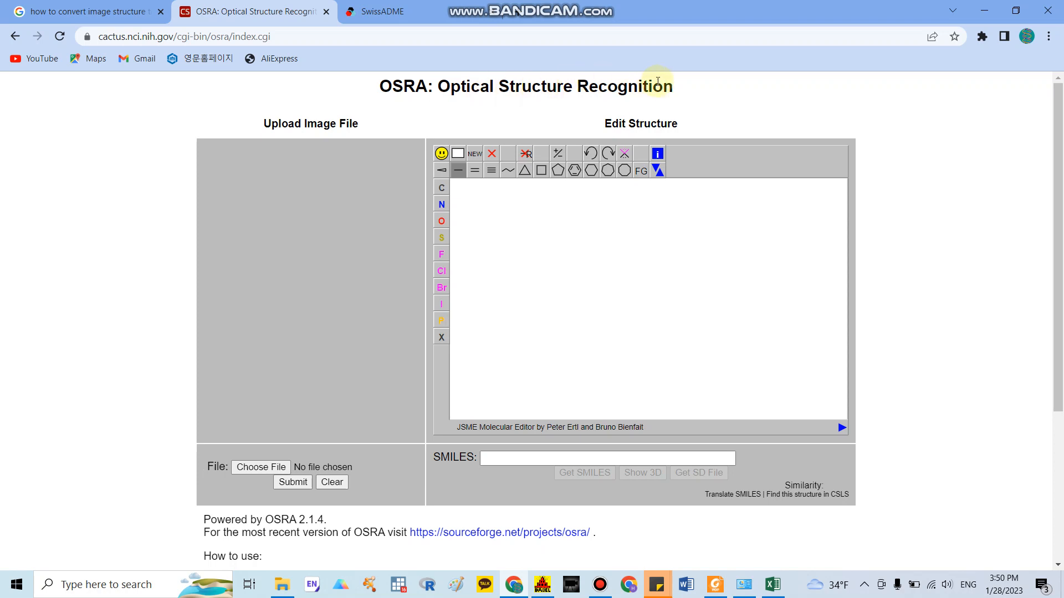
pyautogui.moveTo(575, 113)
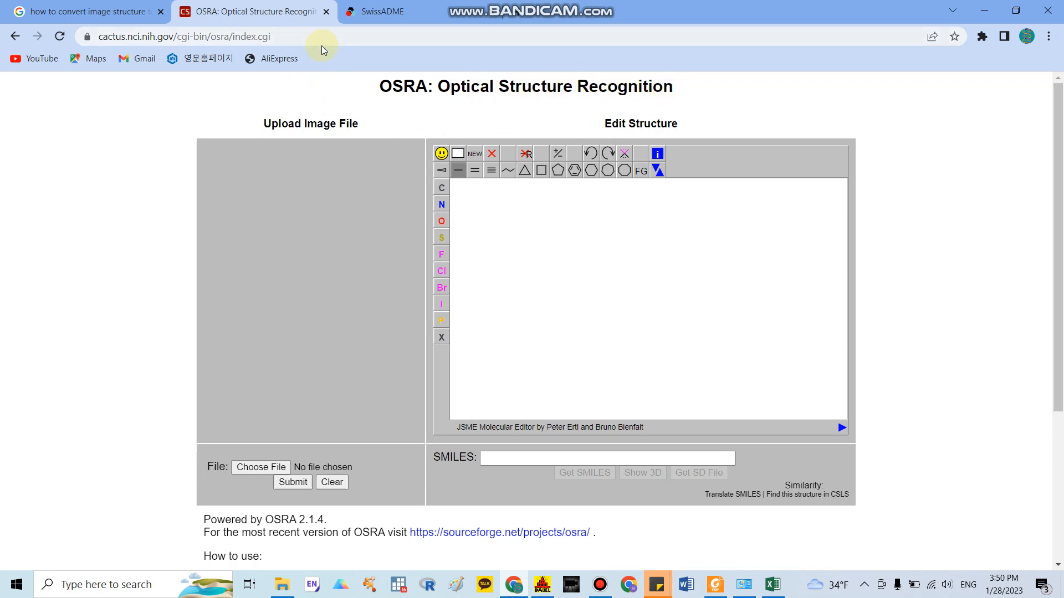
pyautogui.moveTo(384, 134)
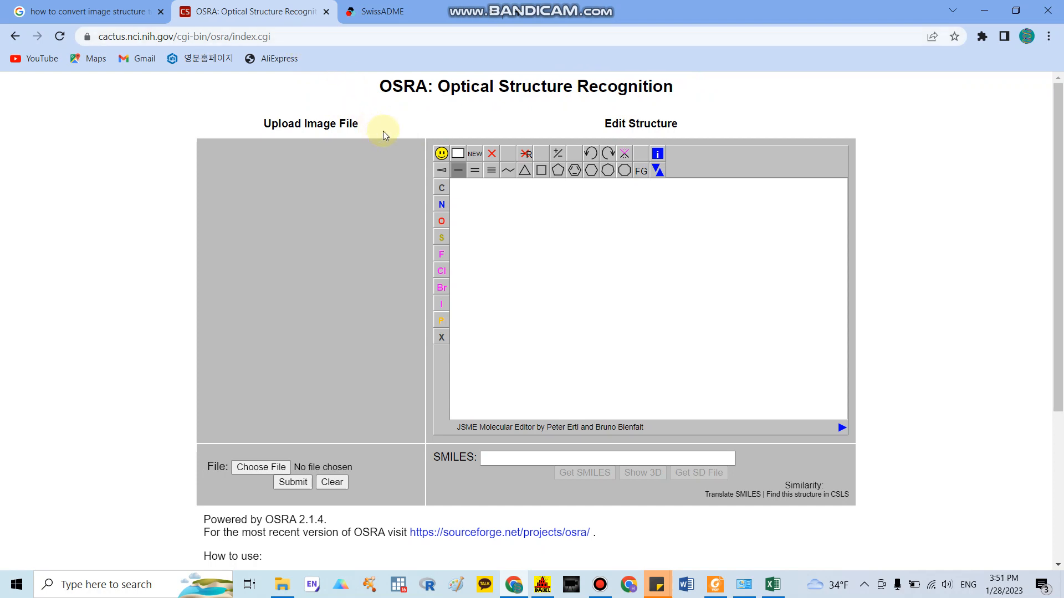
pyautogui.moveTo(387, 197)
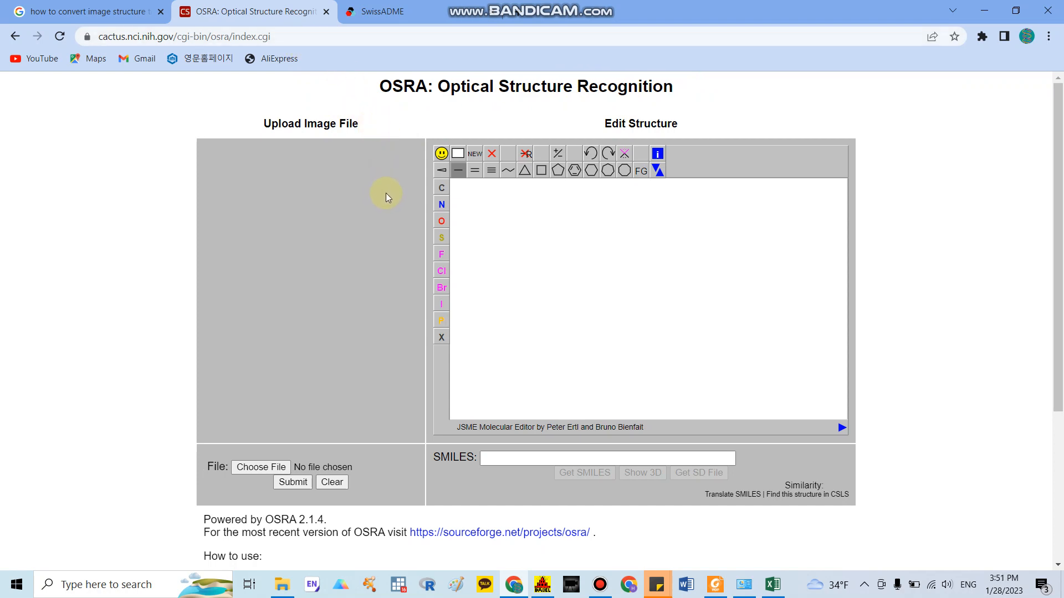
pyautogui.moveTo(391, 136)
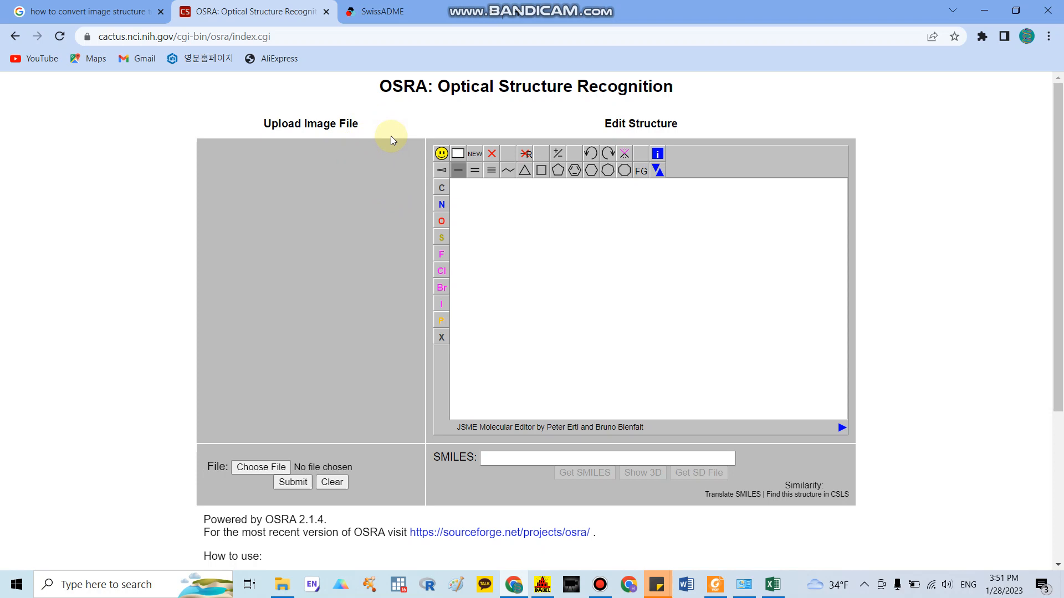
pyautogui.moveTo(272, 77)
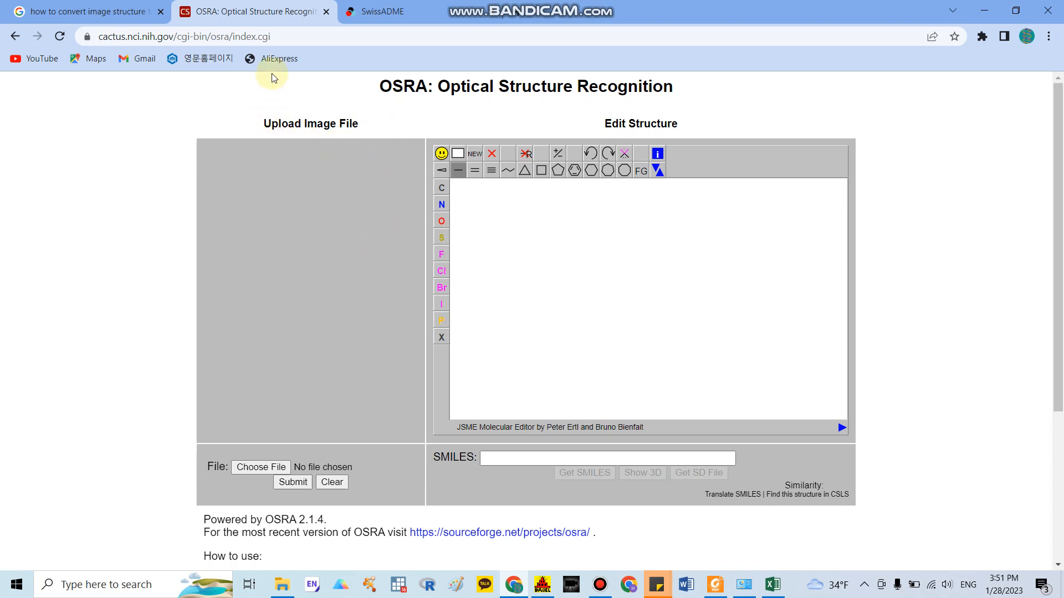
pyautogui.moveTo(311, 124)
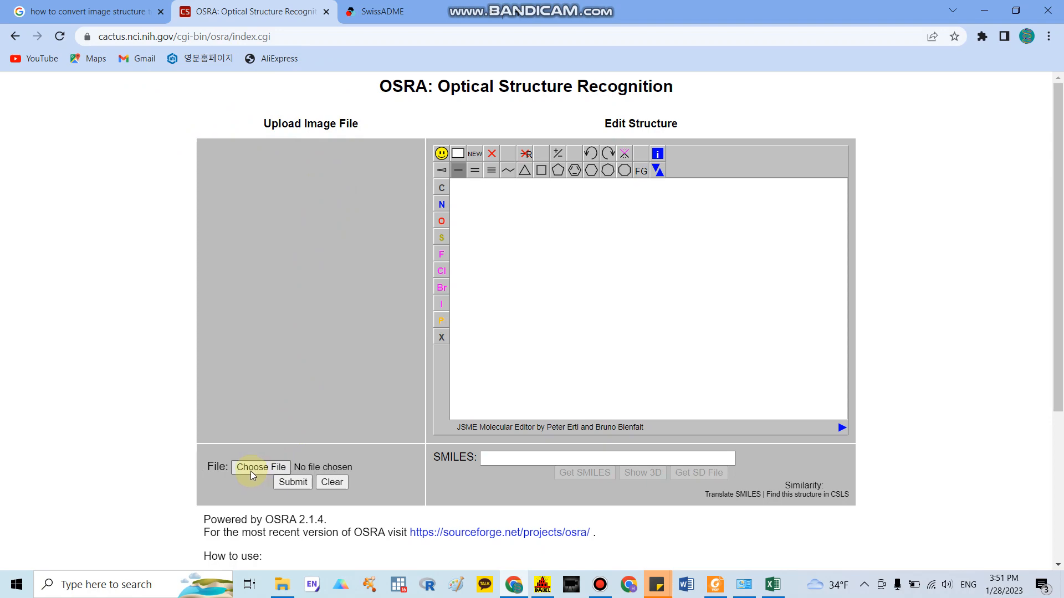
# Upload compound1.png from the Desktop and submit it for structure recognition
pyautogui.click(260, 466)
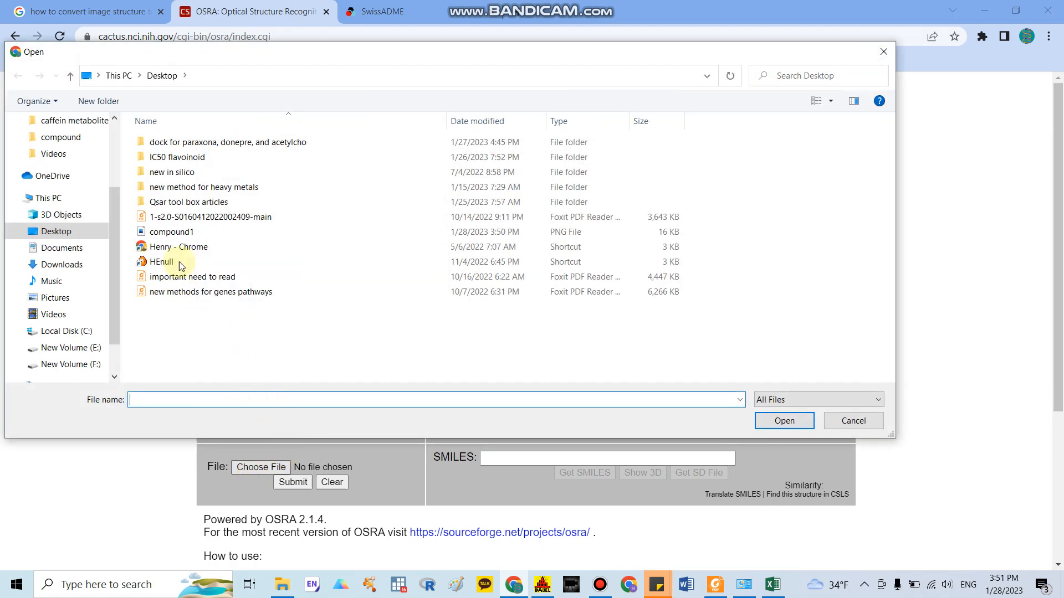
pyautogui.click(170, 232)
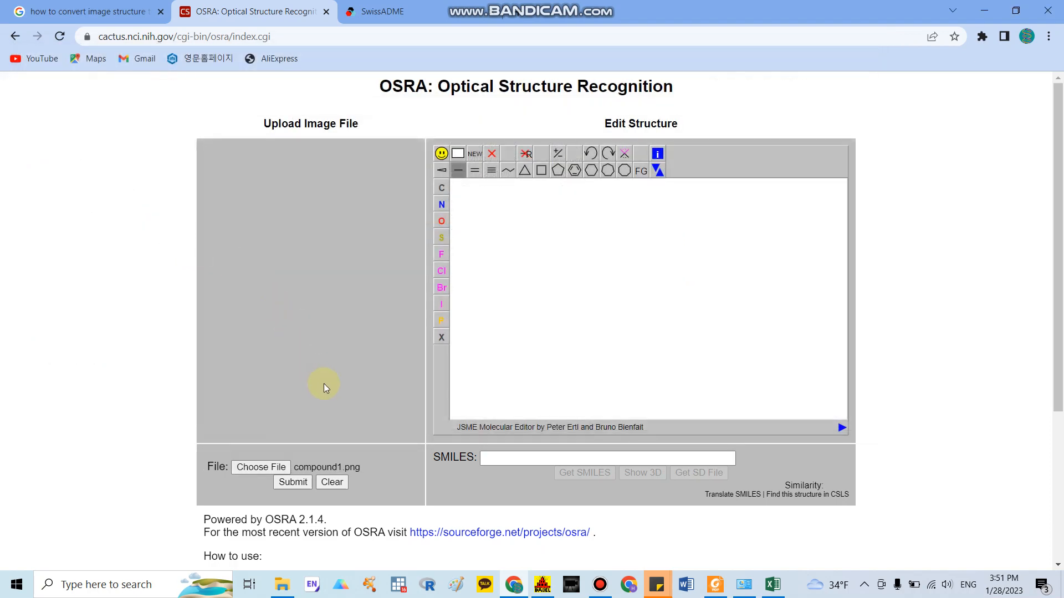
pyautogui.click(293, 483)
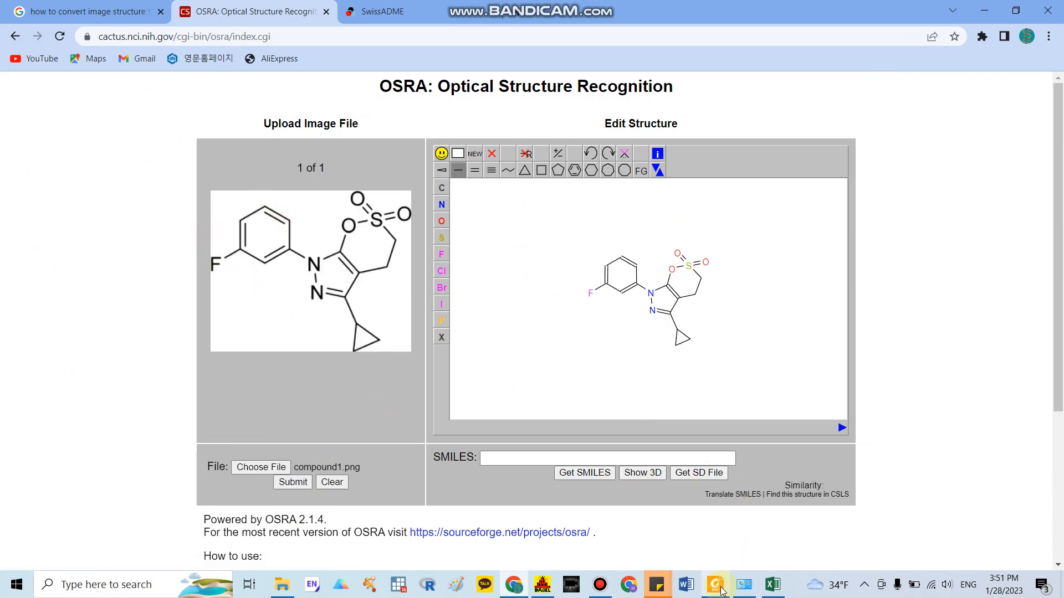
# Compare the recognised structure against the article's drawing in the PDF
pyautogui.click(742, 584)
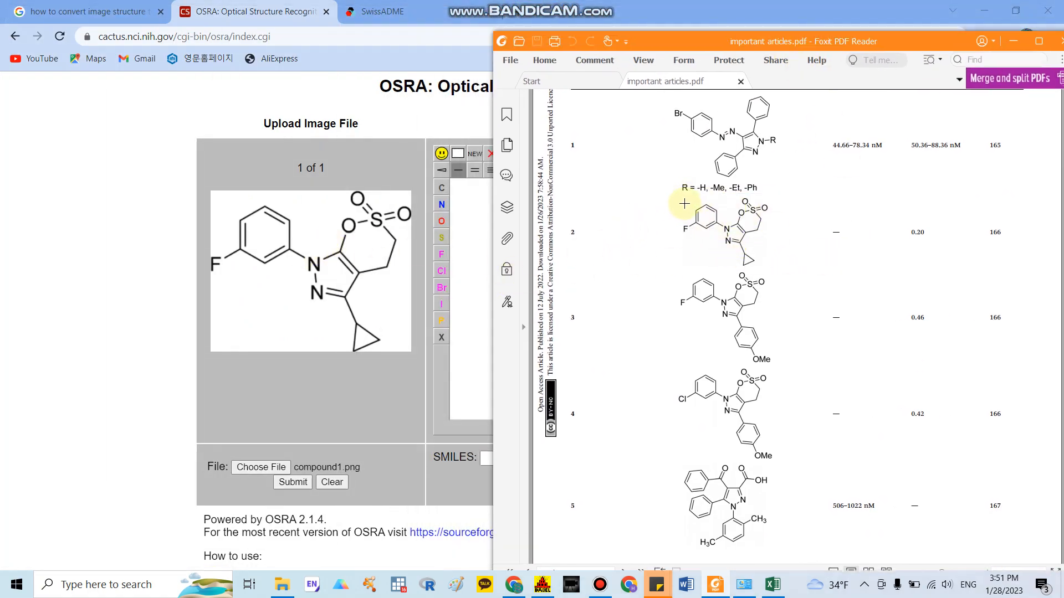
pyautogui.moveTo(684, 204); pyautogui.dragTo(809, 270)
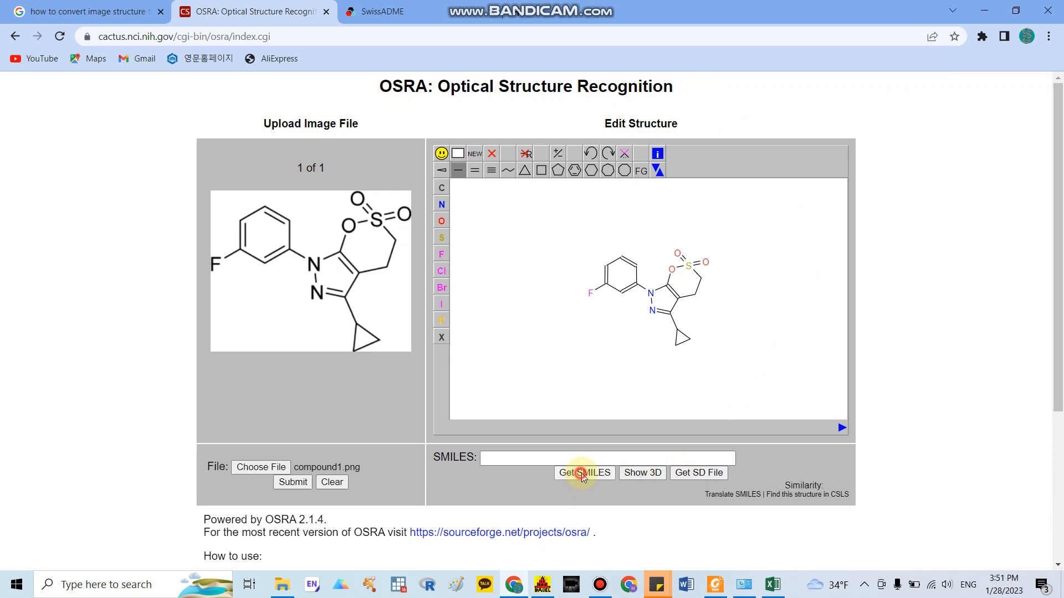
# Generate the SMILES for the recognised structure, select it, and move to the SwissADME tab
pyautogui.click(584, 473)
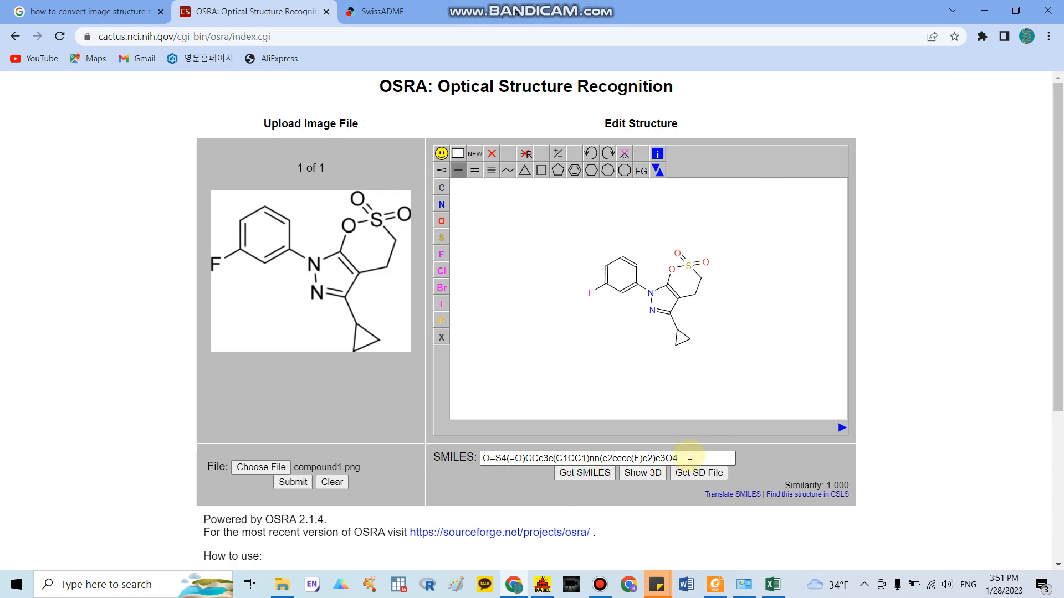
pyautogui.tripleClick(607, 457)
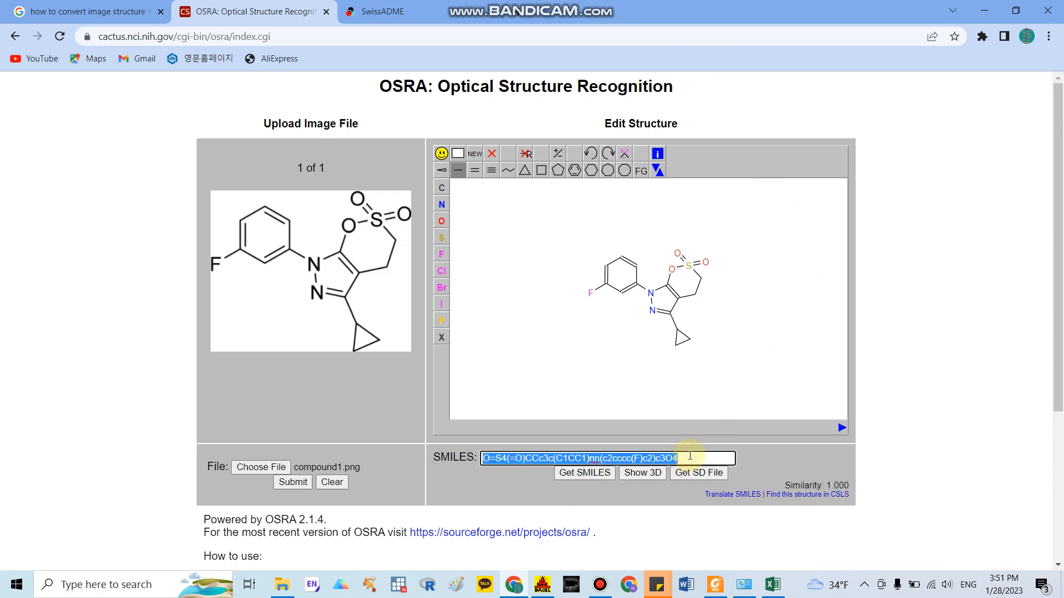
pyautogui.click(380, 11)
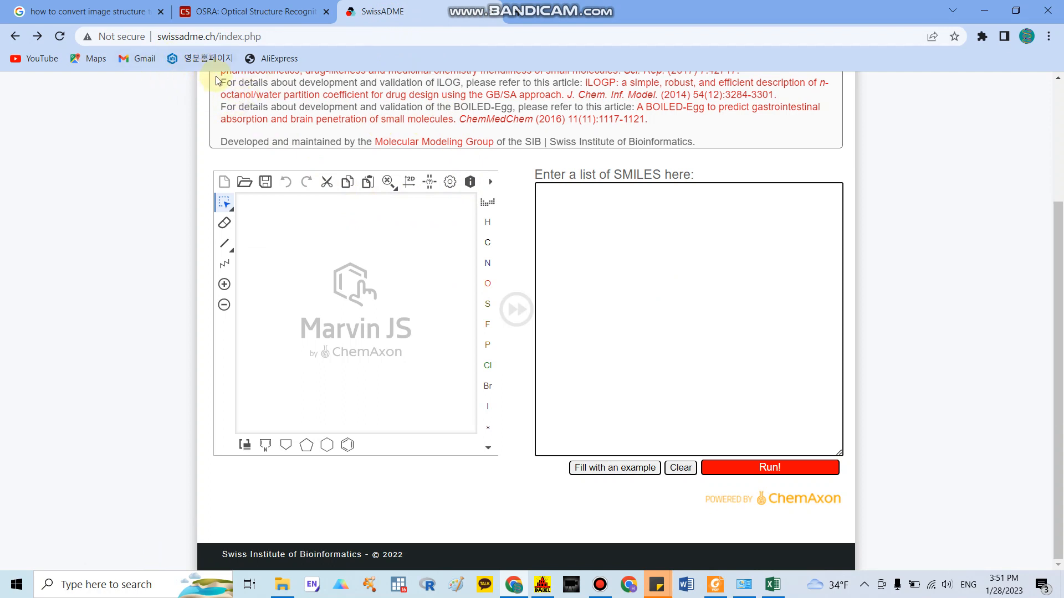
pyautogui.moveTo(267, 66)
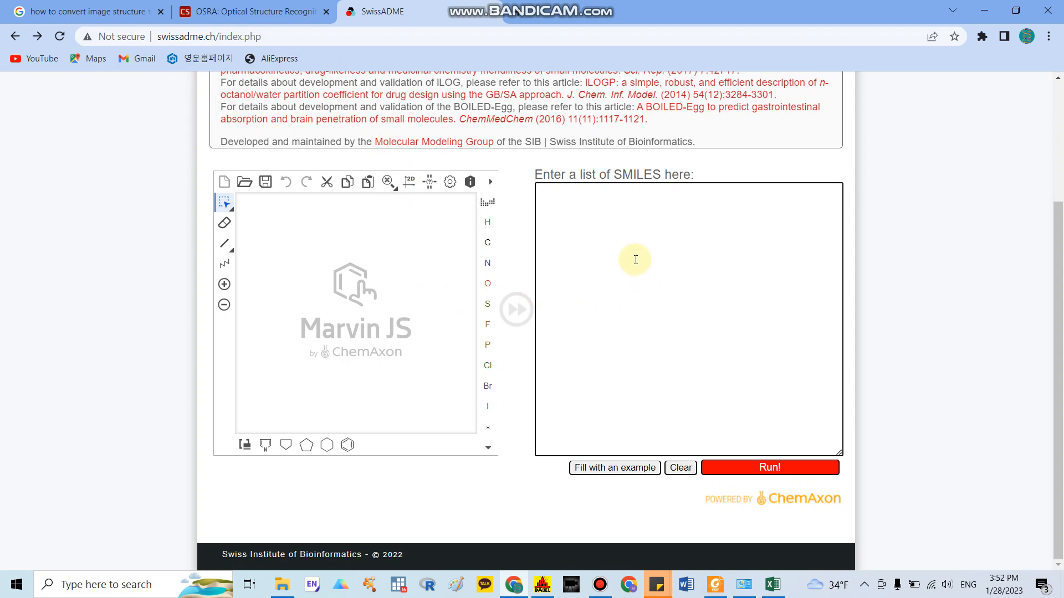
pyautogui.moveTo(581, 193)
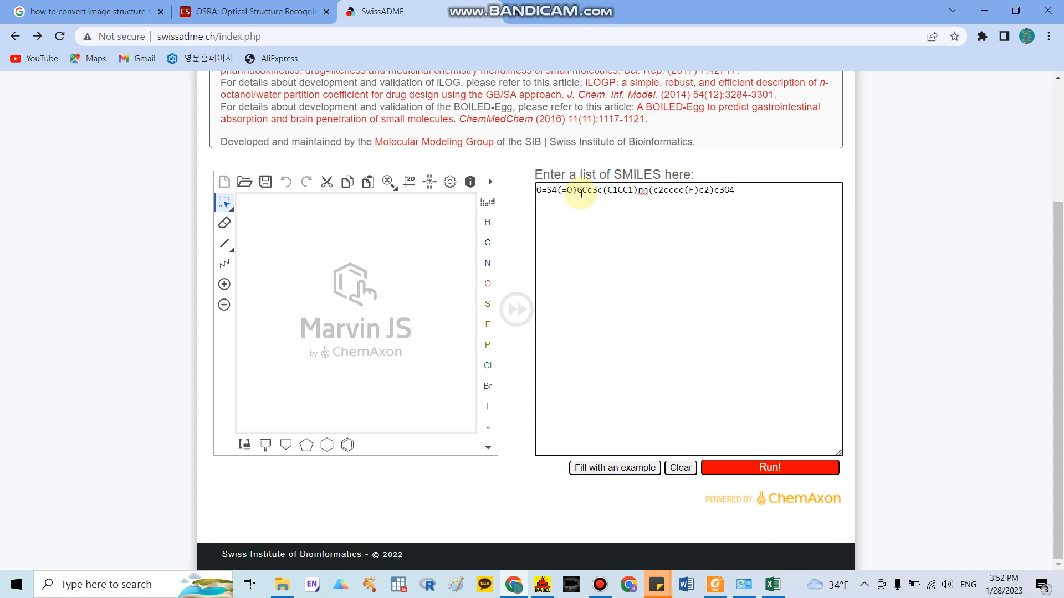
# Label the pasted SMILES as compound1 and run the SwissADME analysis
pyautogui.write('compound1')
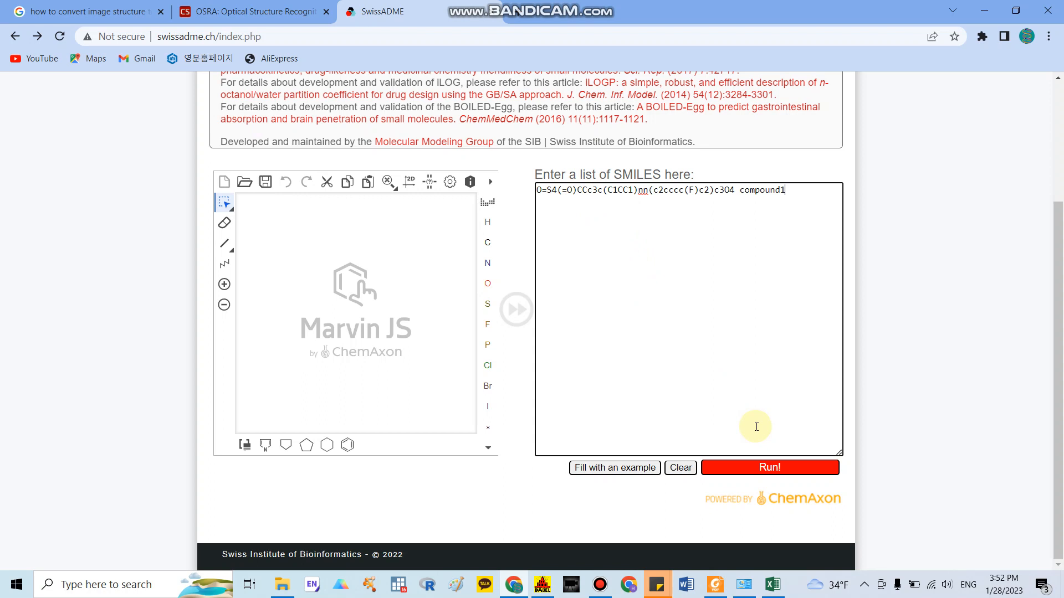
pyautogui.click(769, 467)
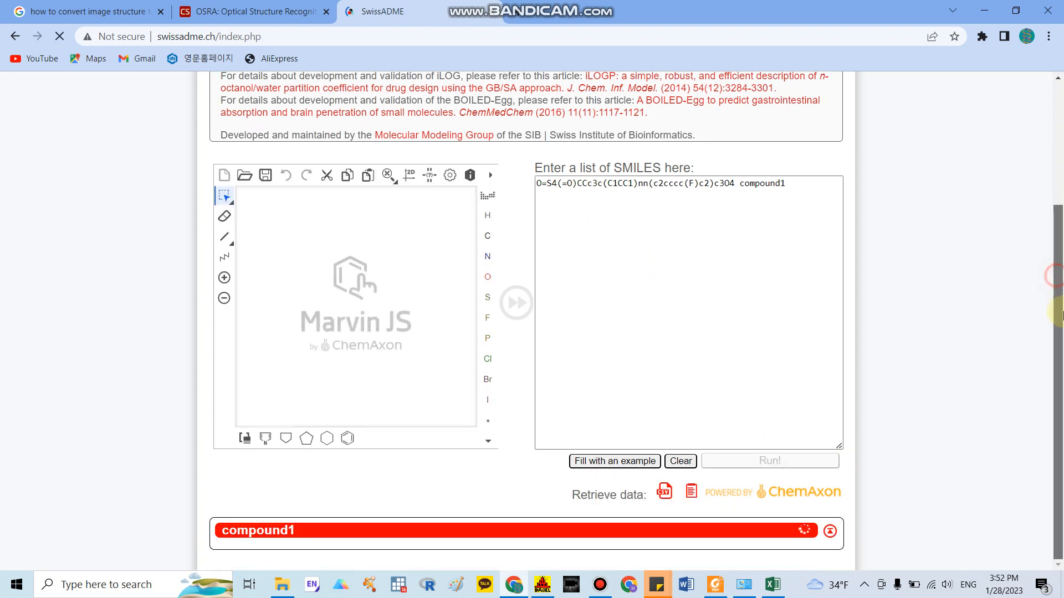
# Scroll down to compound1's structure, bioavailability radar and property tables
pyautogui.click(769, 461)
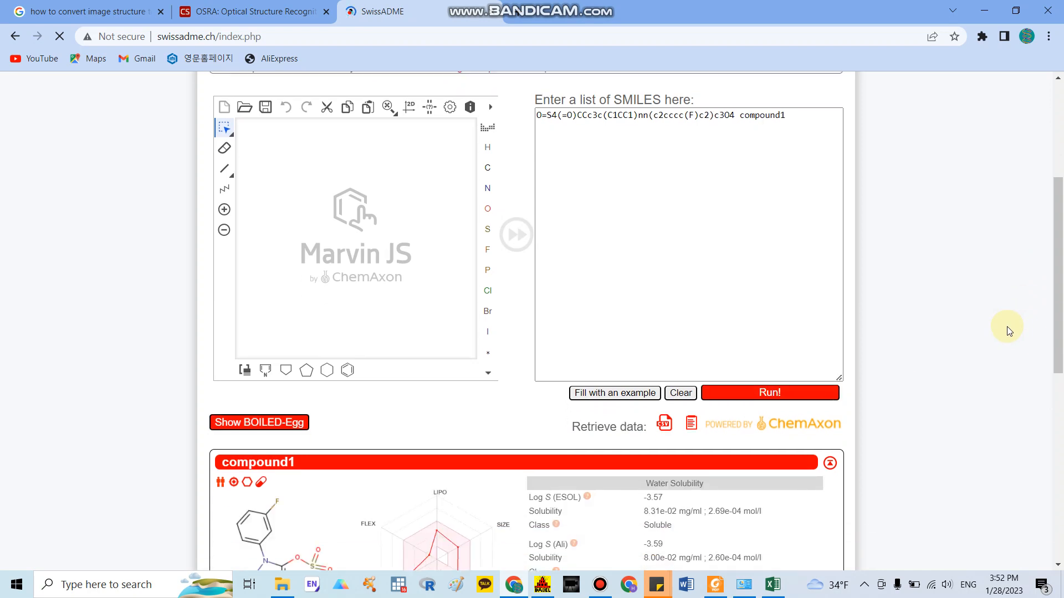
pyautogui.scroll(-3)
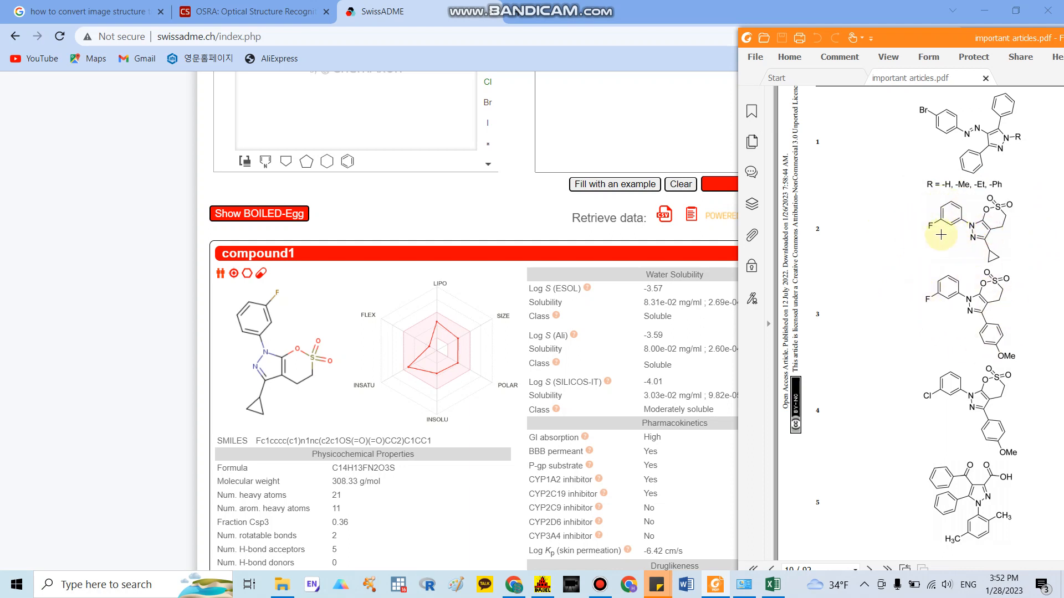
pyautogui.moveTo(932, 234)
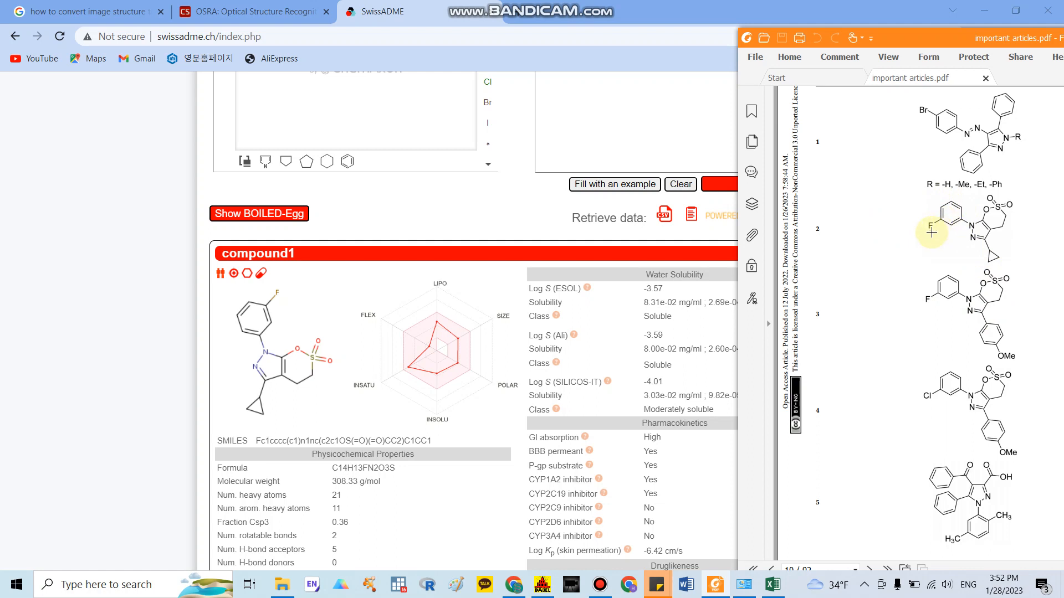
pyautogui.moveTo(988, 198)
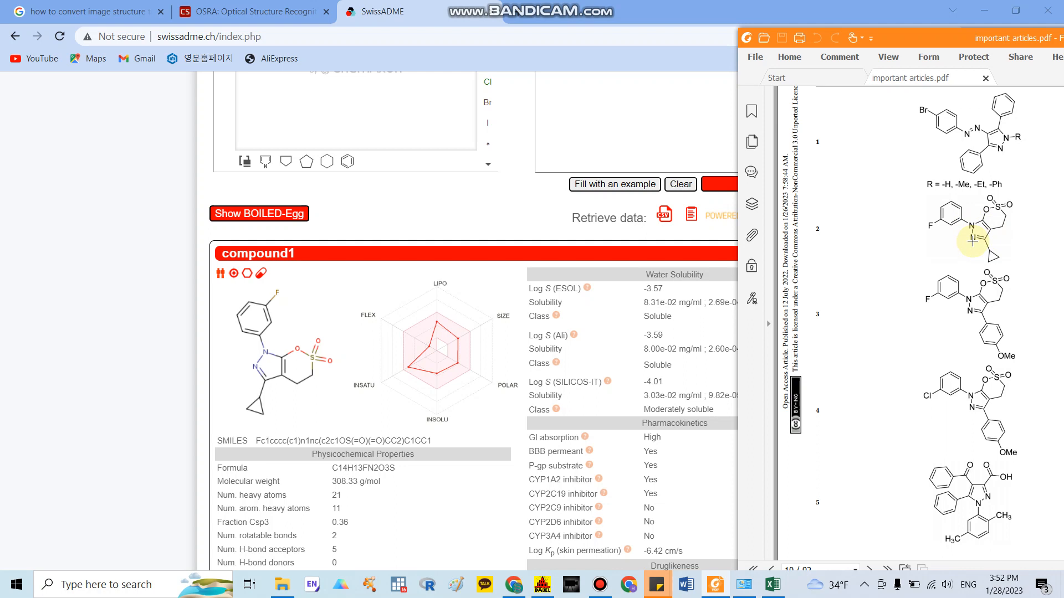
pyautogui.moveTo(992, 259)
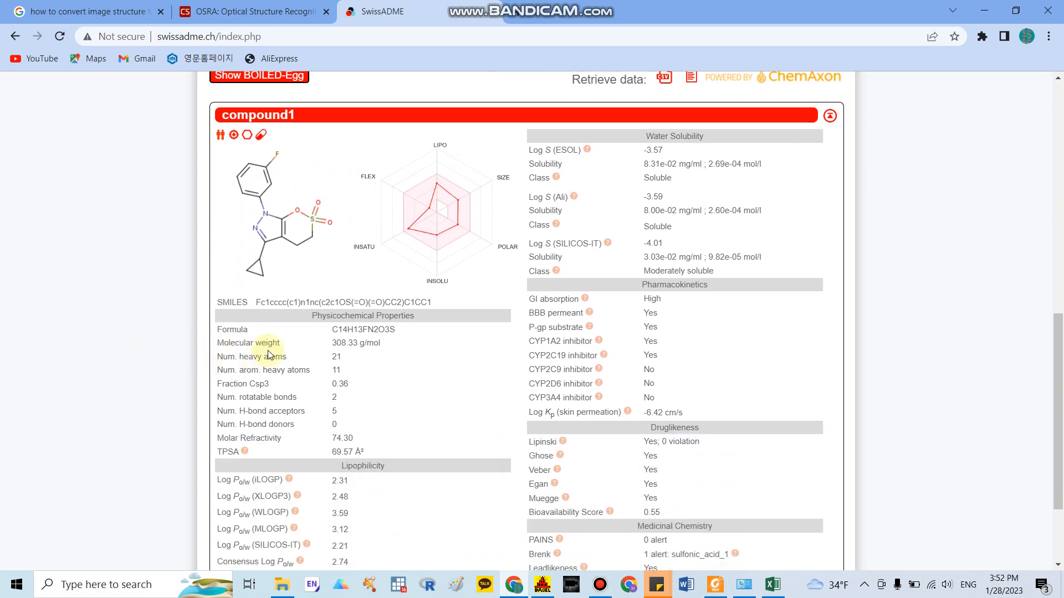
pyautogui.moveTo(428, 343)
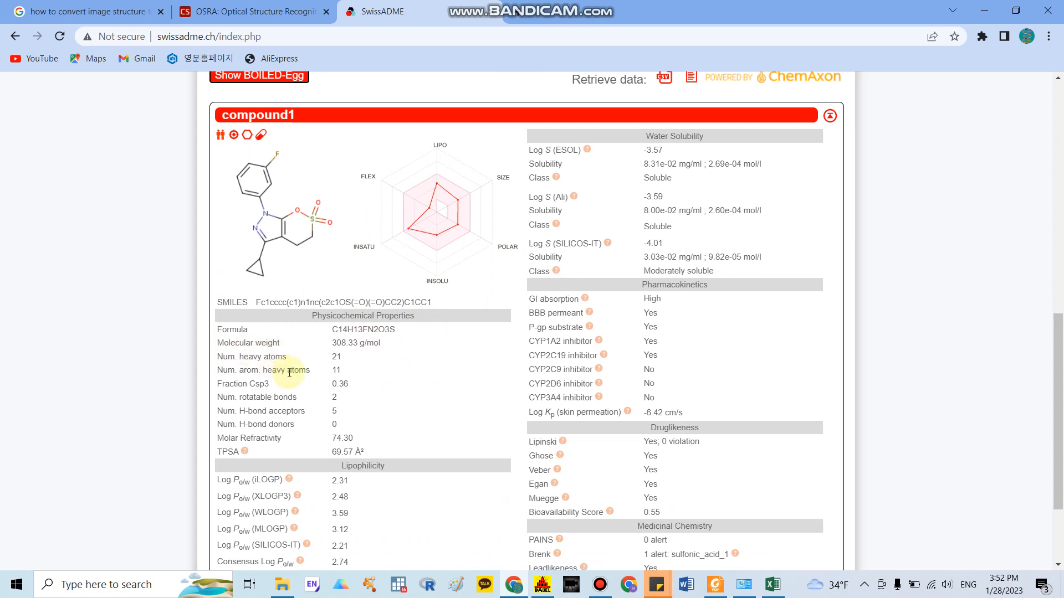
pyautogui.moveTo(209, 380)
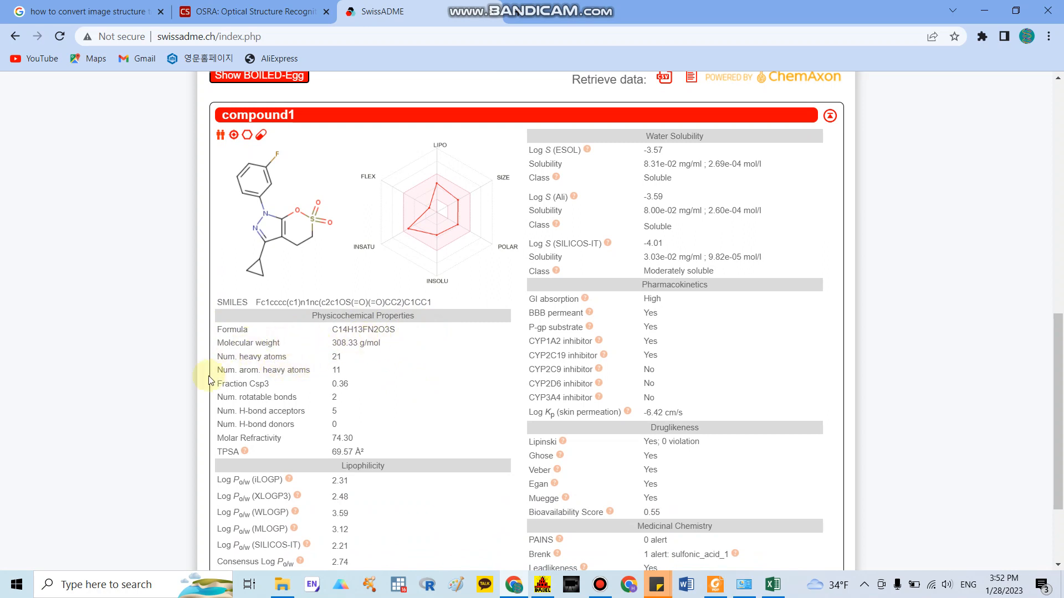
pyautogui.moveTo(277, 352)
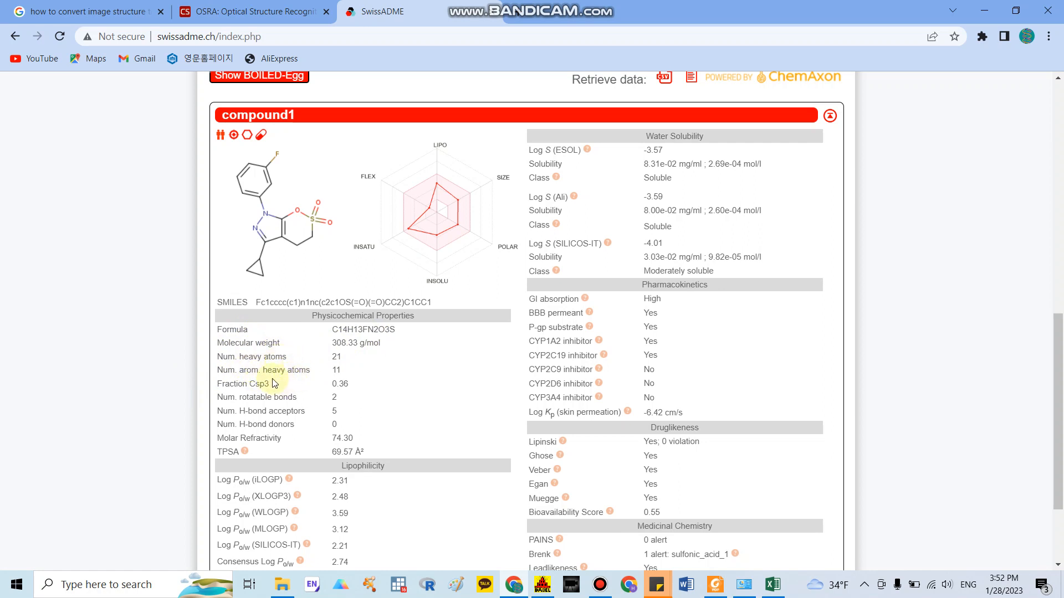
pyautogui.moveTo(251, 384)
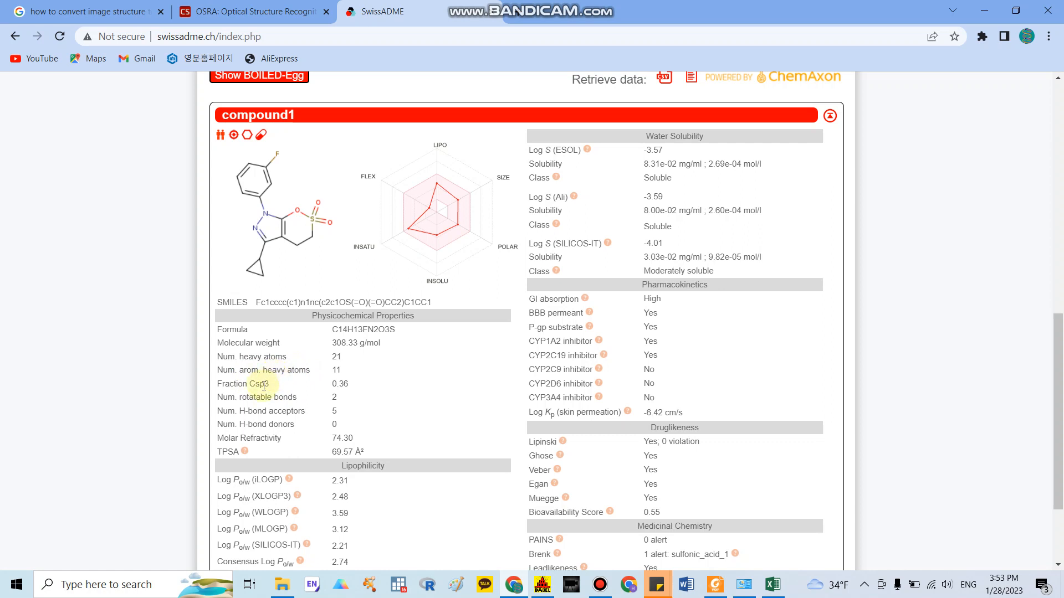
pyautogui.moveTo(253, 439)
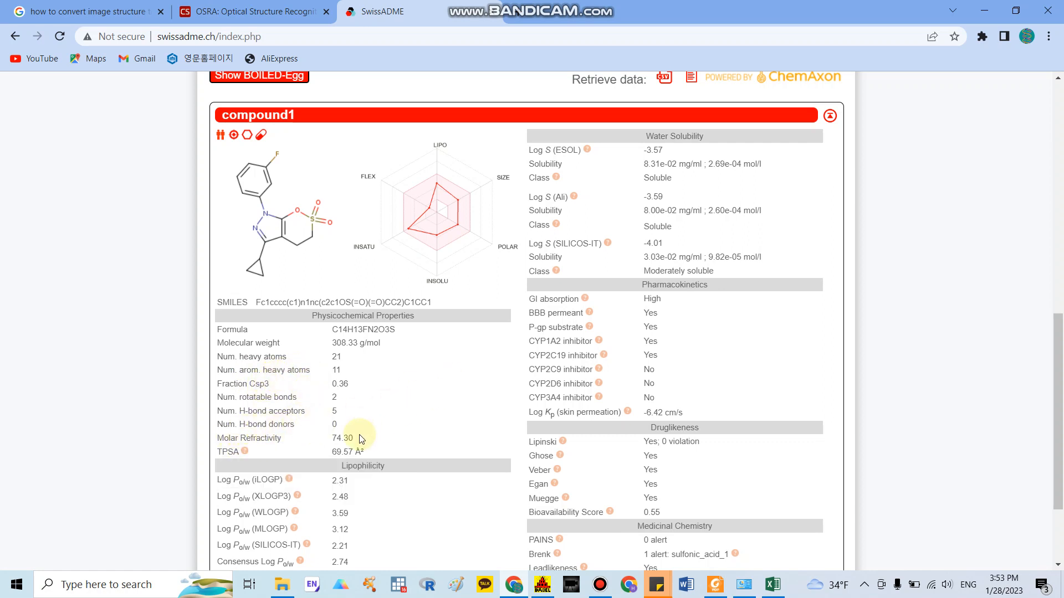
pyautogui.scroll(-3)
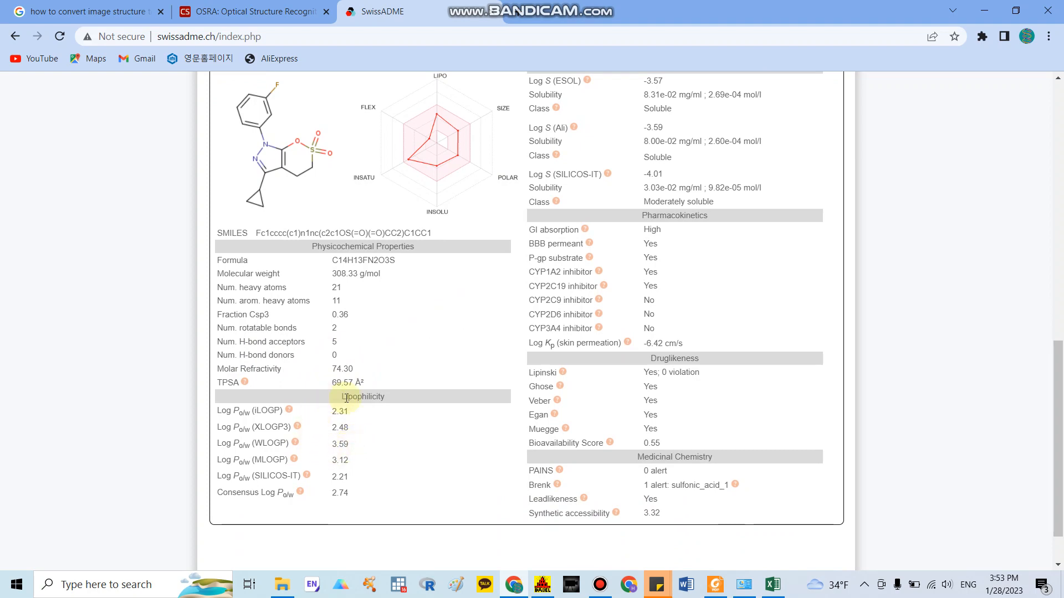
pyautogui.moveTo(567, 367)
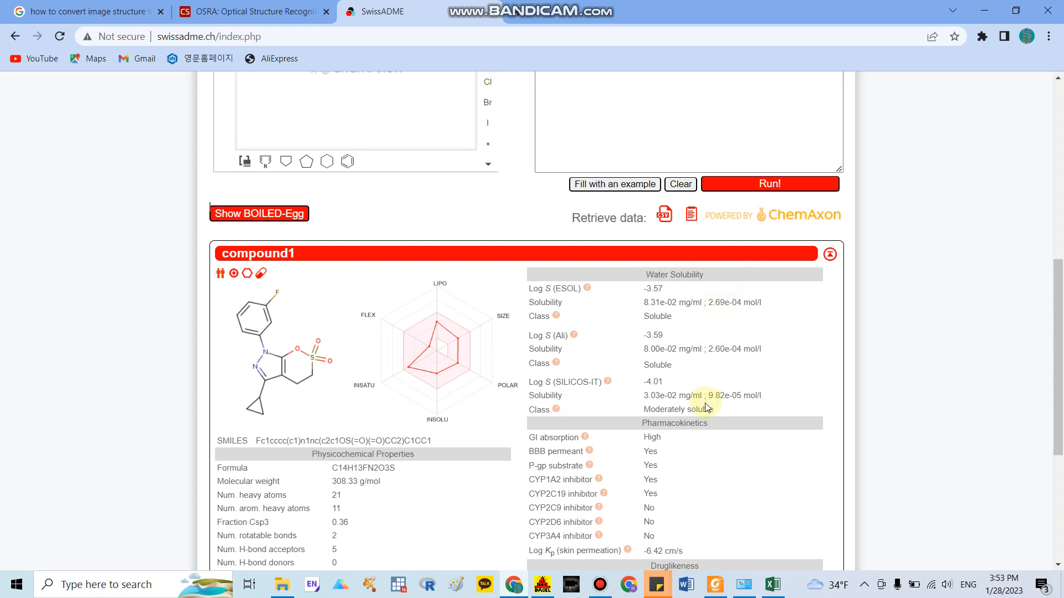
pyautogui.scroll(-3)
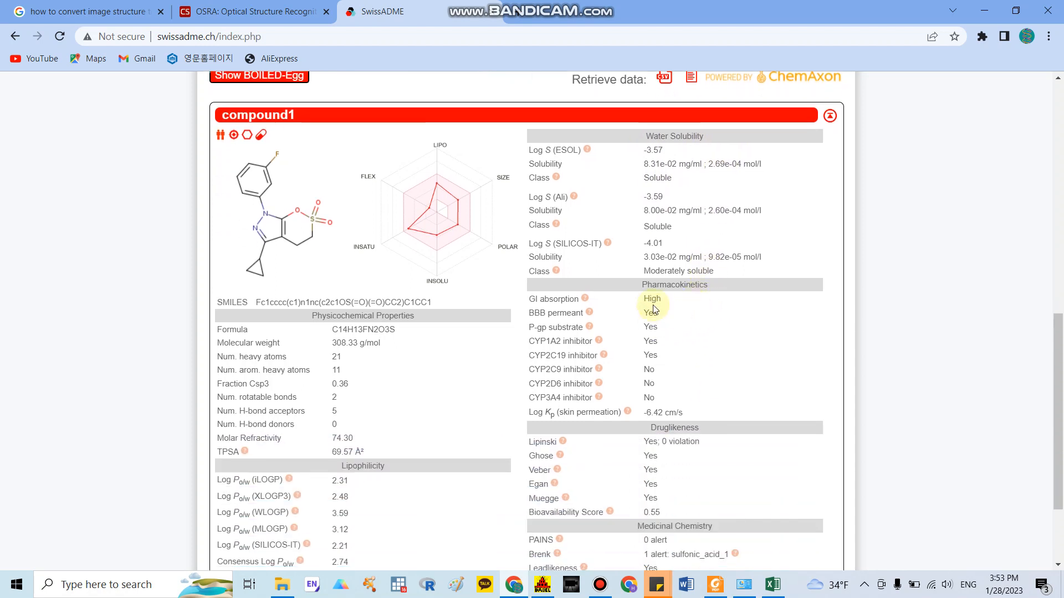
# Go over the pharmacokinetics rows and scroll down to the Druglikeness and Medicinal Chemistry tables
pyautogui.doubleClick(674, 285)
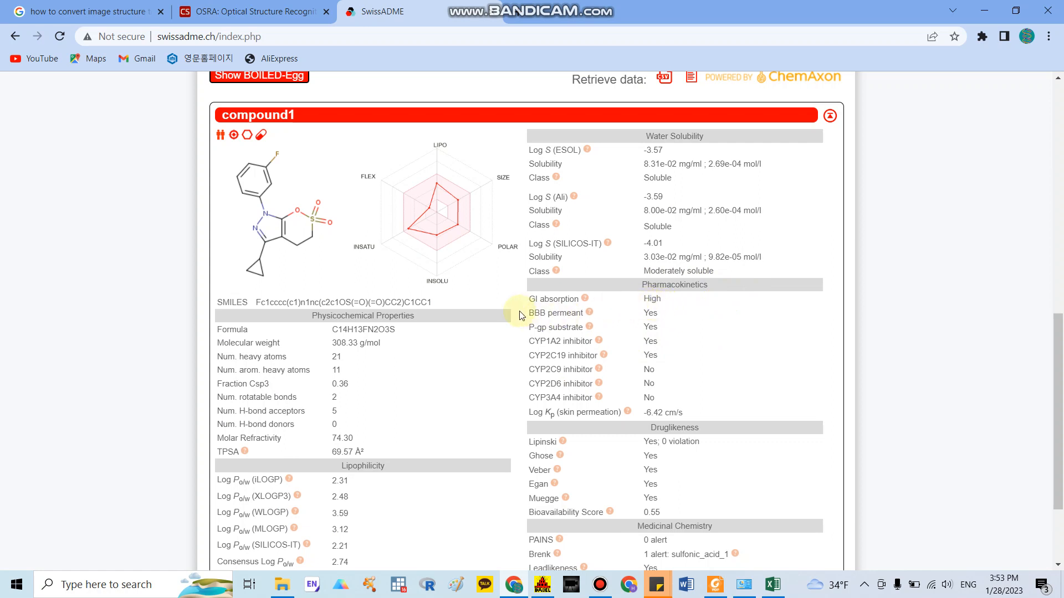
pyautogui.moveTo(553, 338)
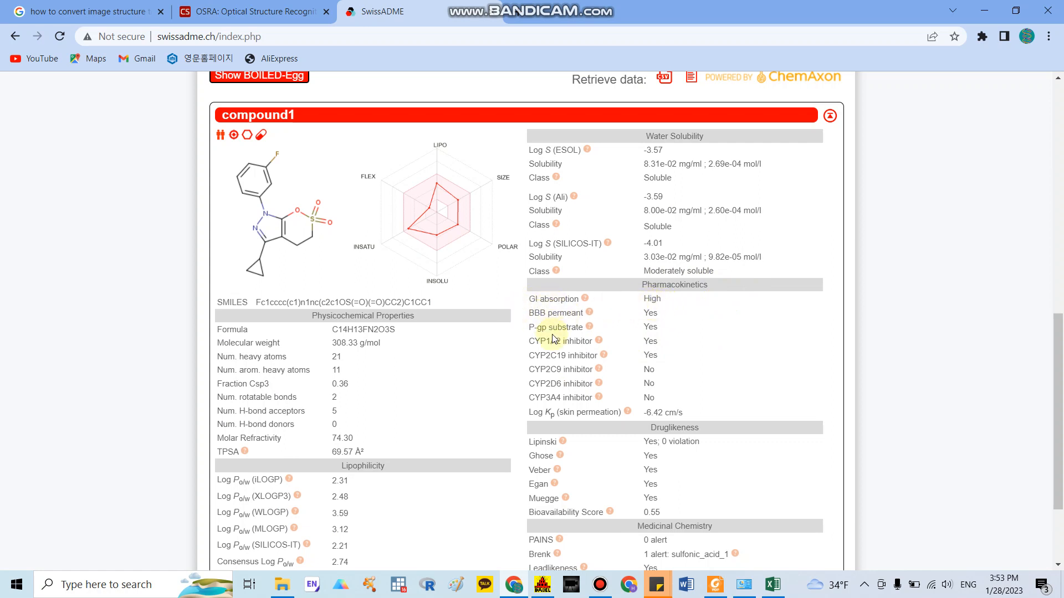
pyautogui.moveTo(531, 317)
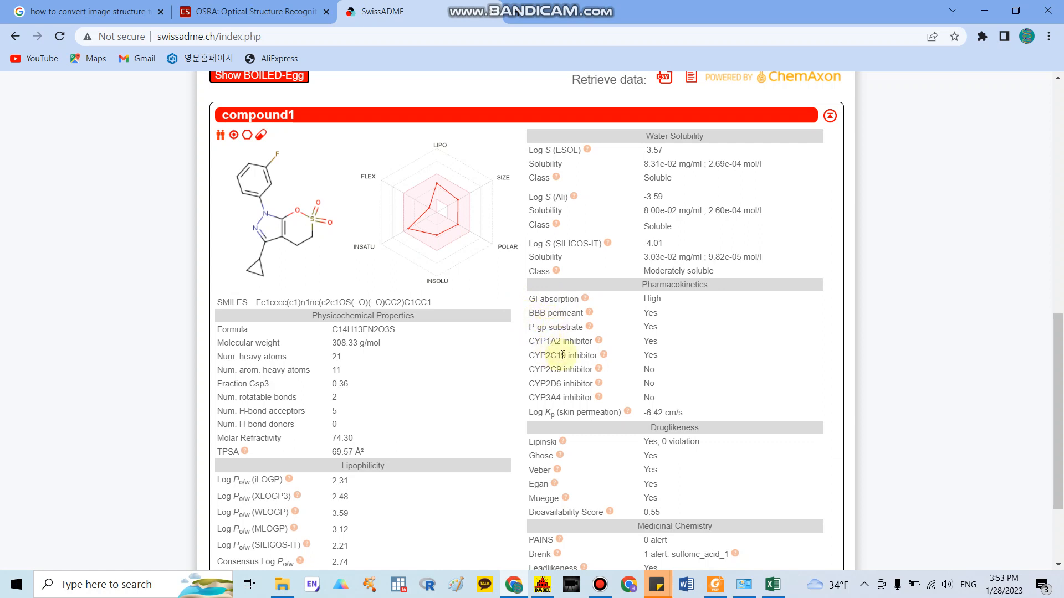
pyautogui.moveTo(549, 338)
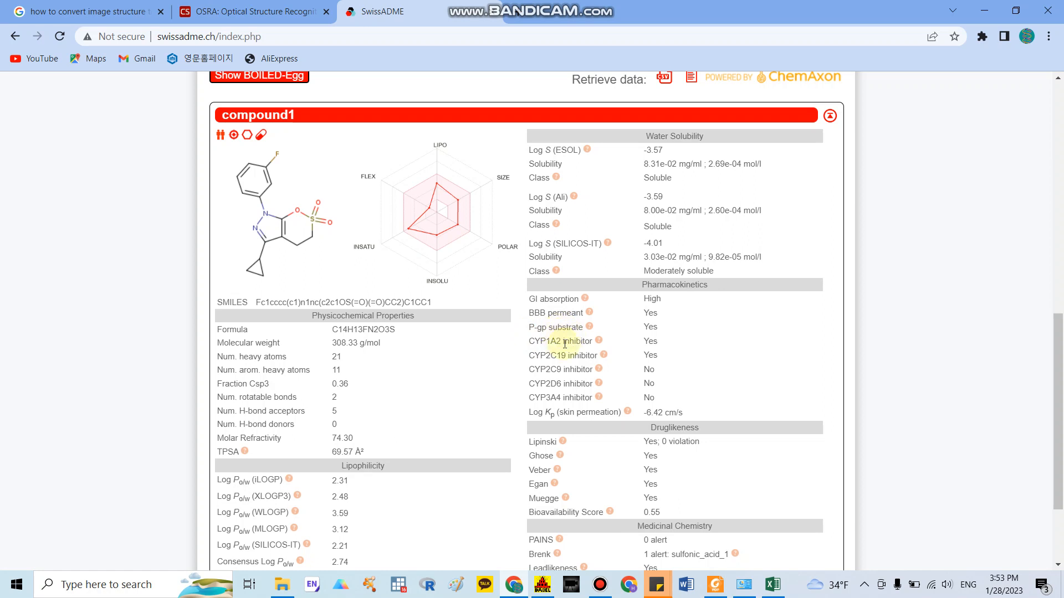
pyautogui.moveTo(659, 337)
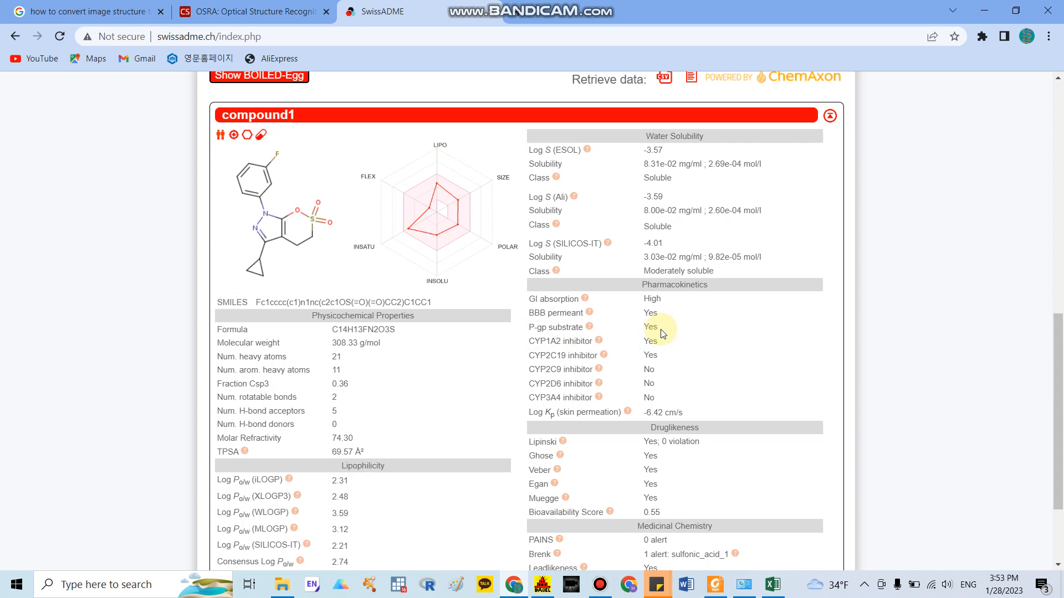
pyautogui.moveTo(658, 344)
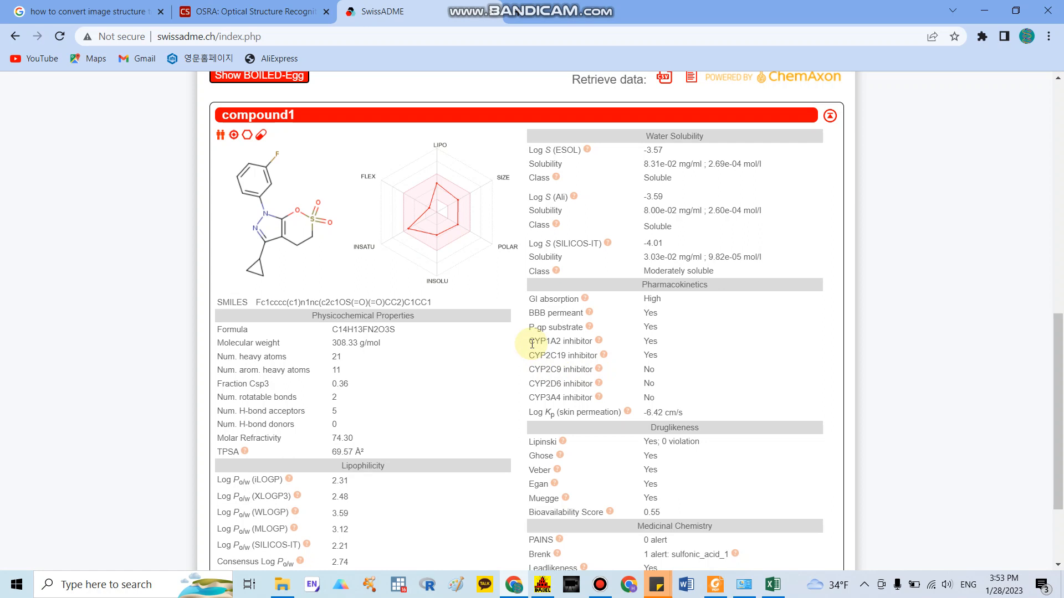
pyautogui.doubleClick(541, 341)
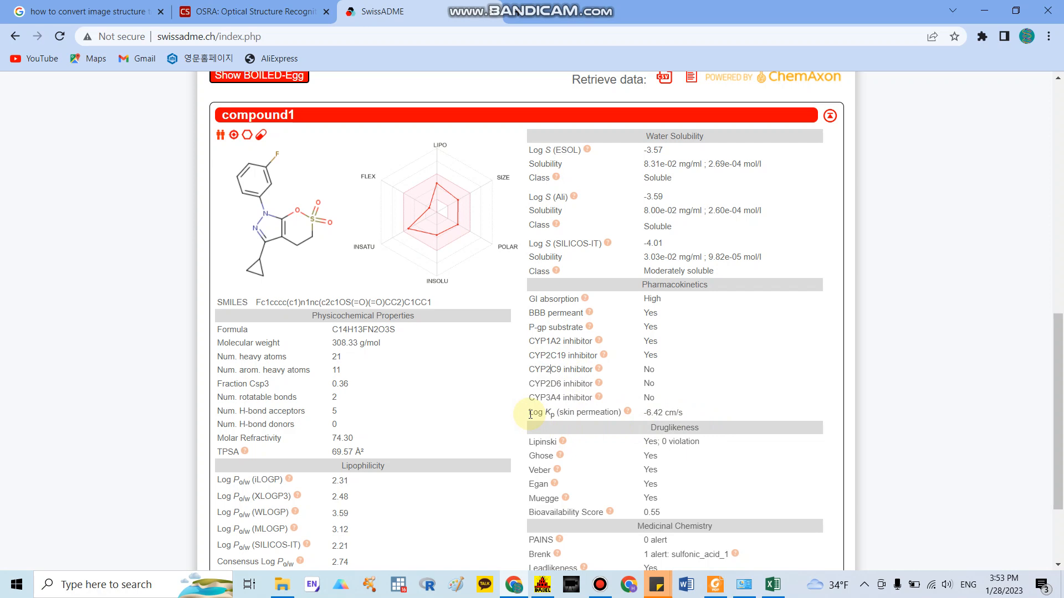
pyautogui.moveTo(596, 416)
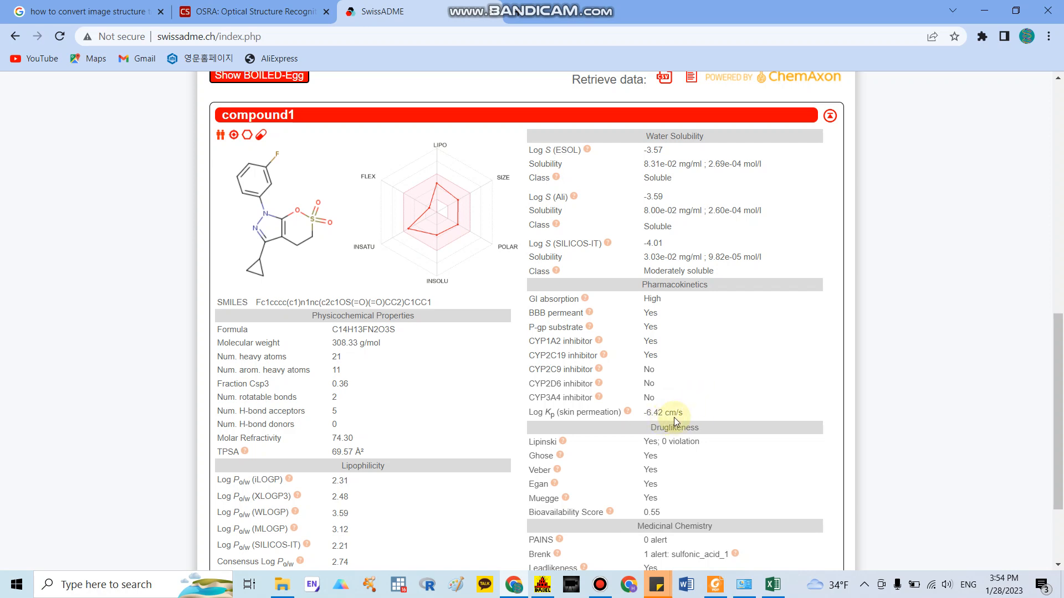
pyautogui.moveTo(699, 419)
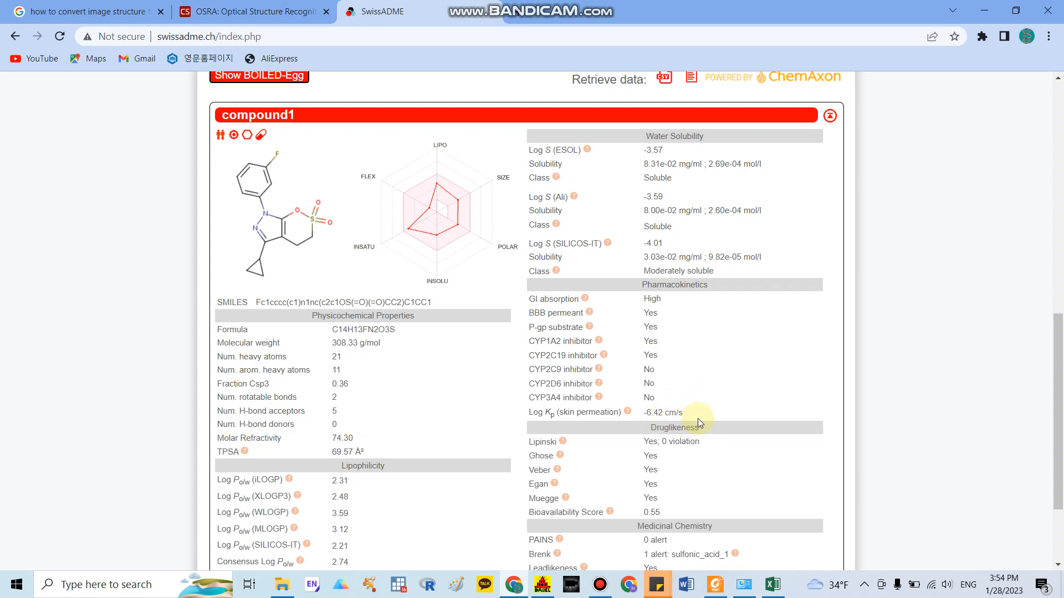
pyautogui.moveTo(690, 431)
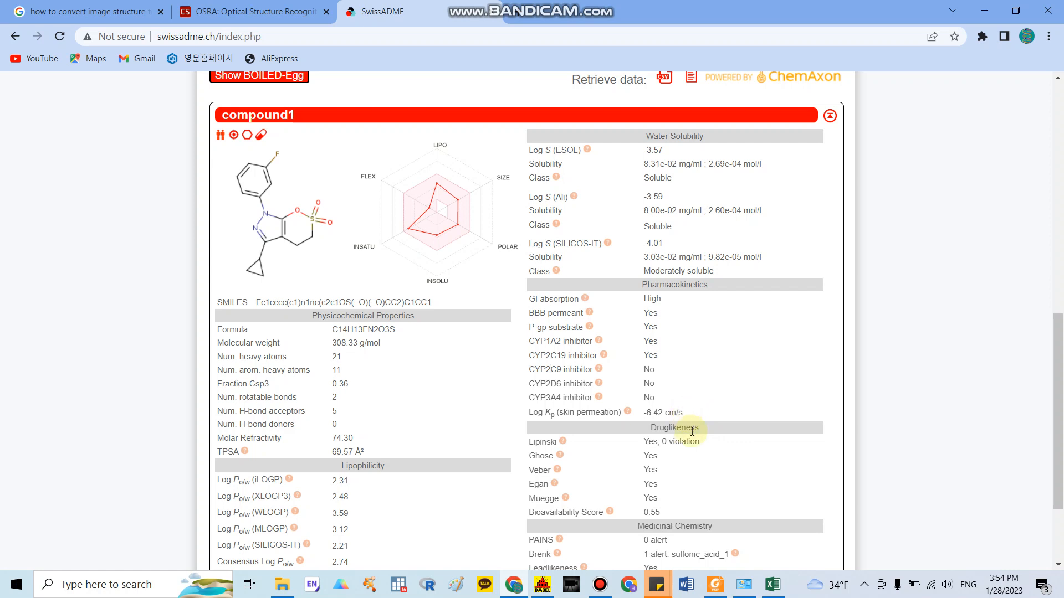
pyautogui.scroll(-3)
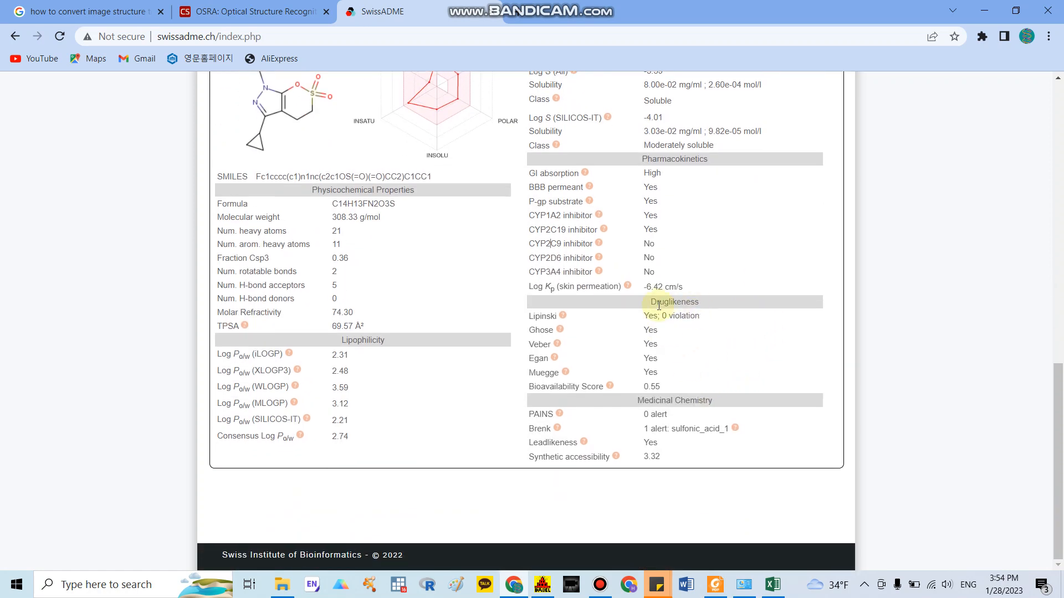
# Review the Druglikeness and Medicinal Chemistry tables and return to the SMILES input box
pyautogui.doubleClick(671, 315)
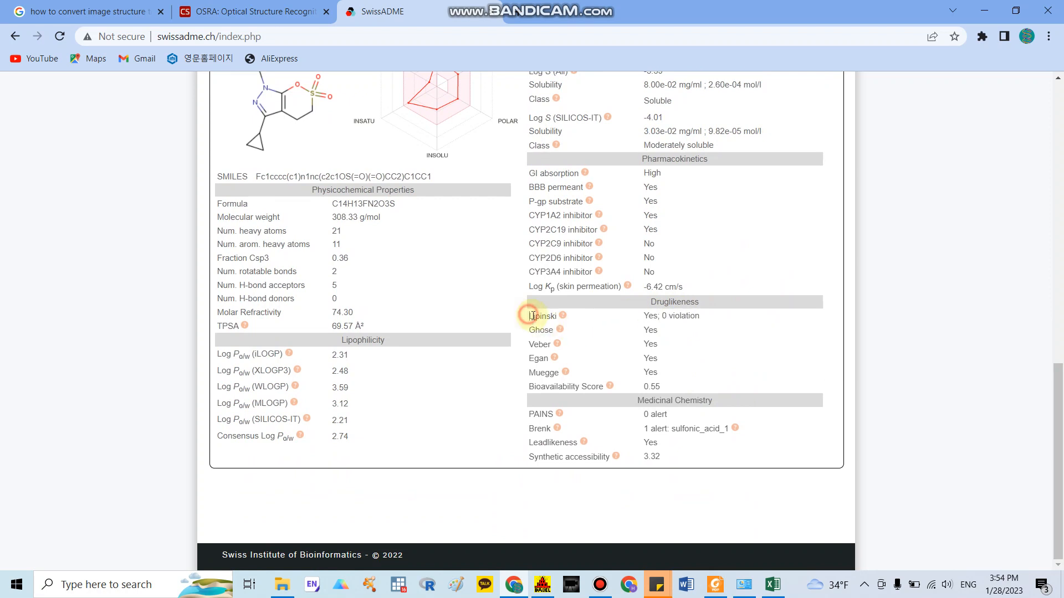
pyautogui.moveTo(555, 375)
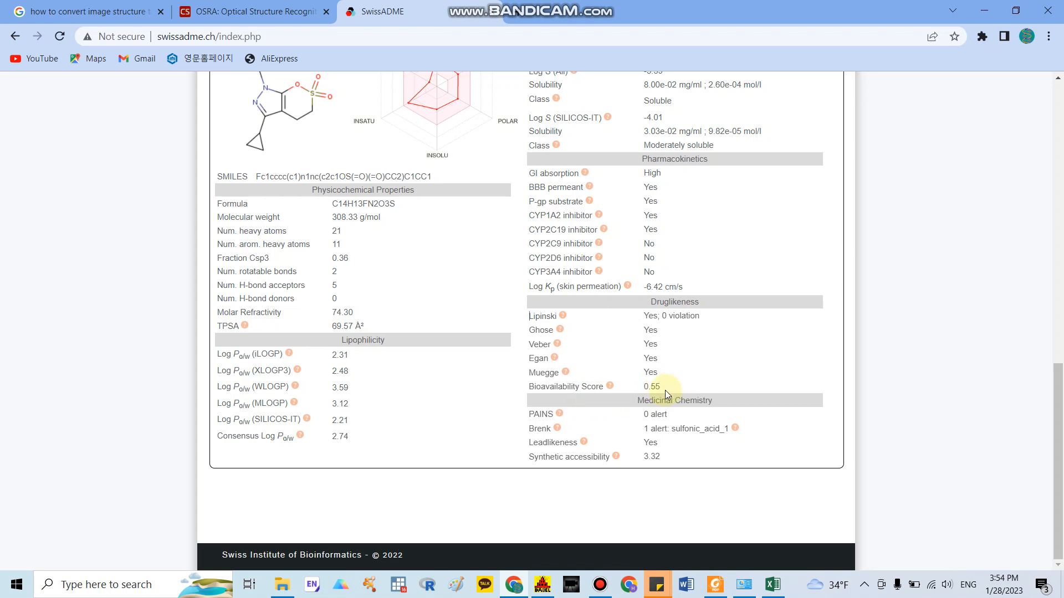
pyautogui.moveTo(690, 394)
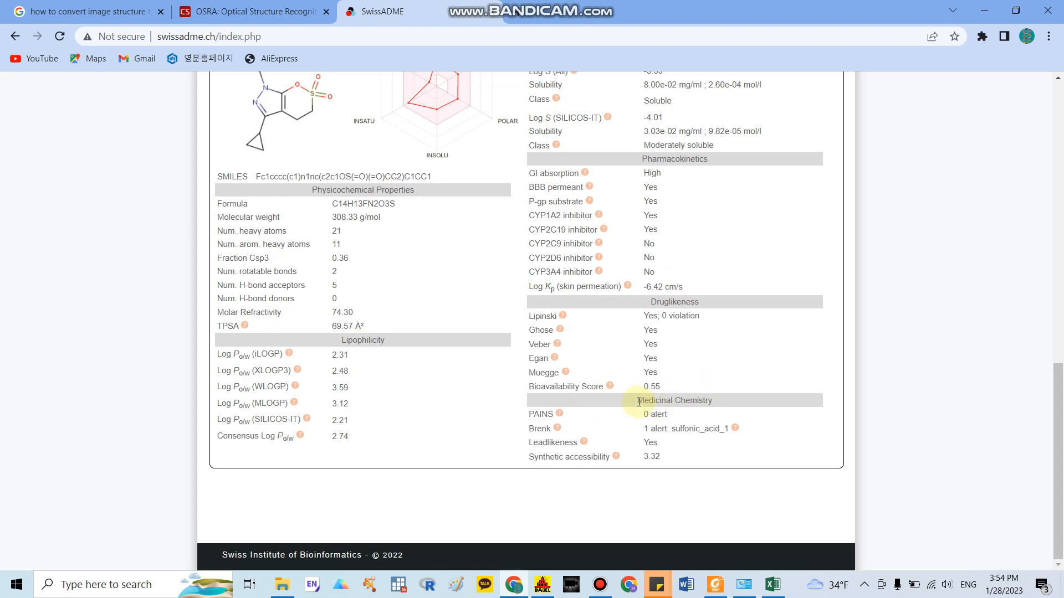
pyautogui.doubleClick(675, 400)
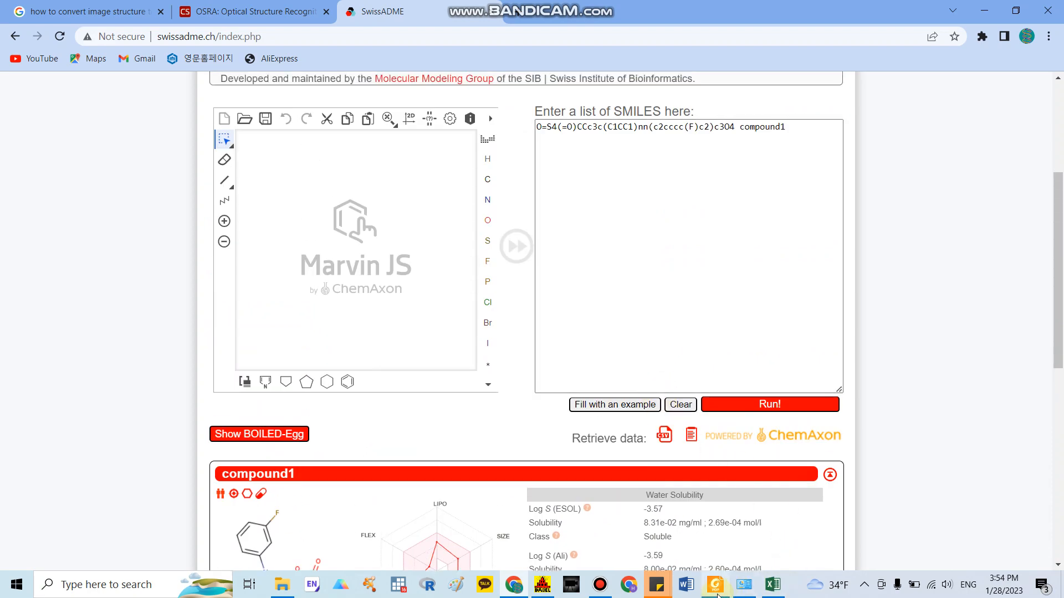
# Glance at the article's structure drawings, then scroll back to compound1's structure, radar and properties
pyautogui.click(715, 584)
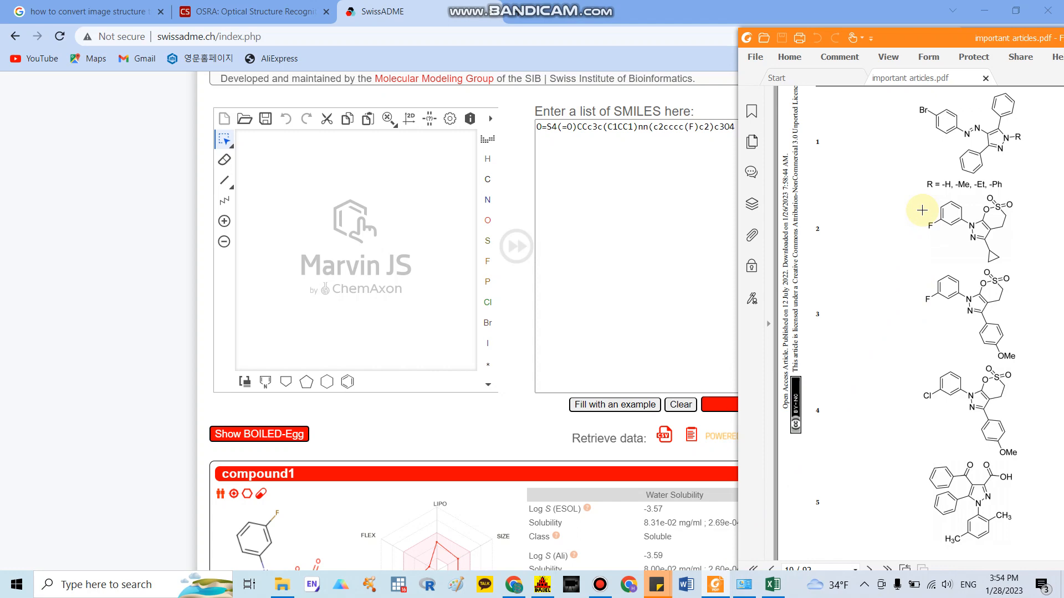
pyautogui.moveTo(912, 214)
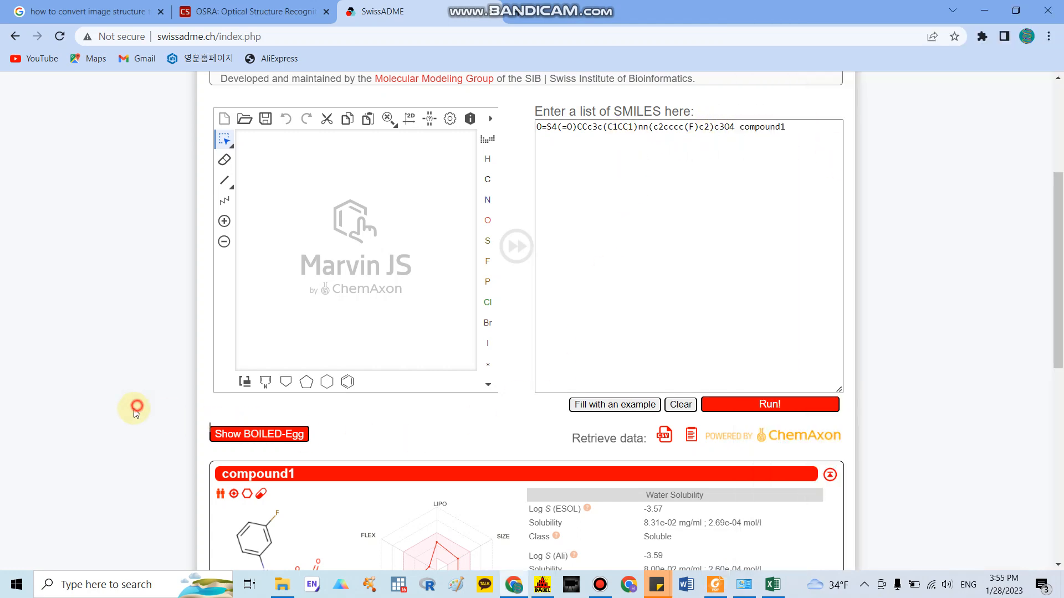
pyautogui.scroll(-3)
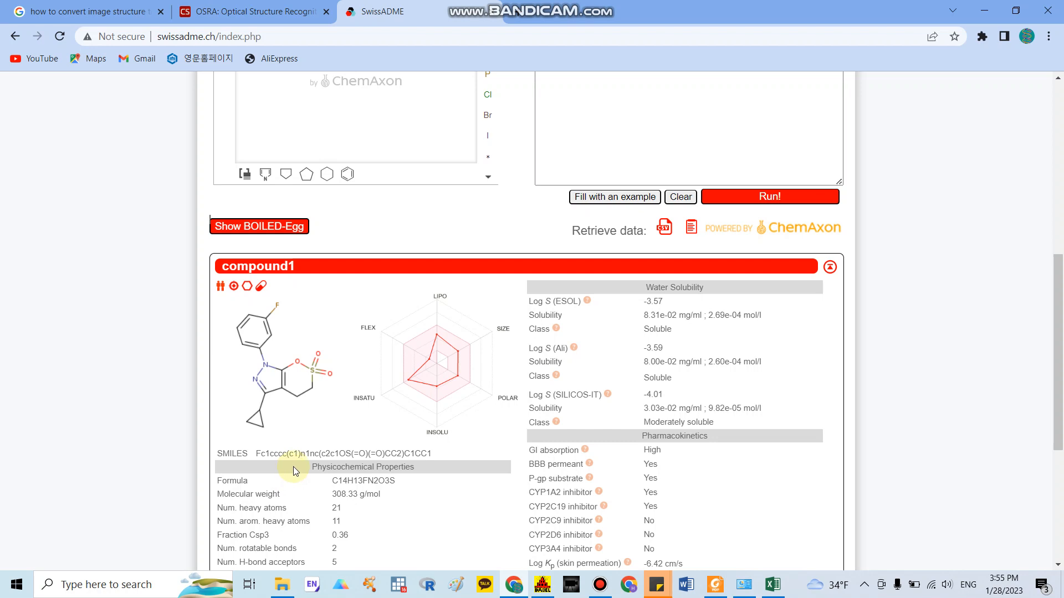